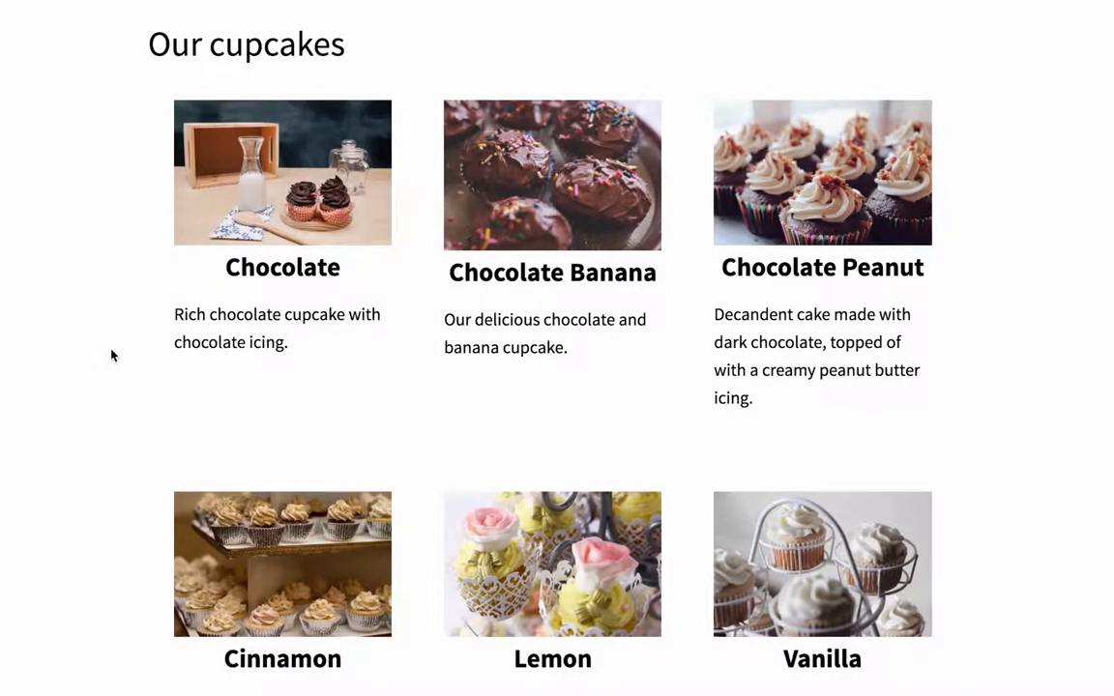
Add style="-webkit-filter: grayscale(100%)" to the cupcake img tag on its own line
scroll("down", 3)
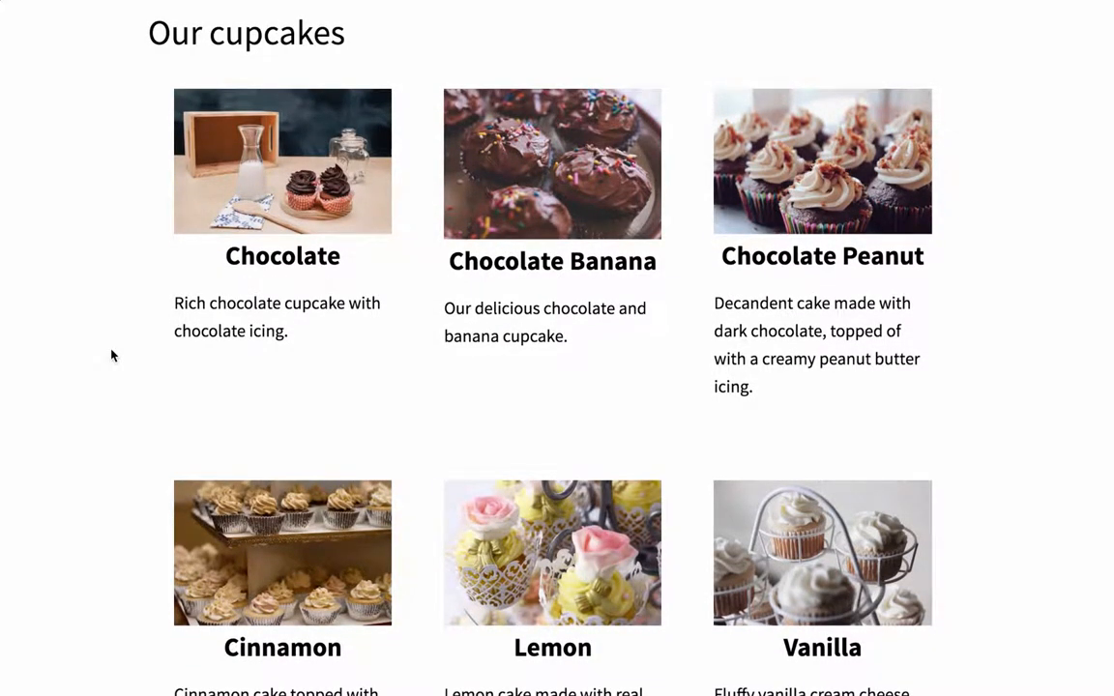
mouse_move(97, 290)
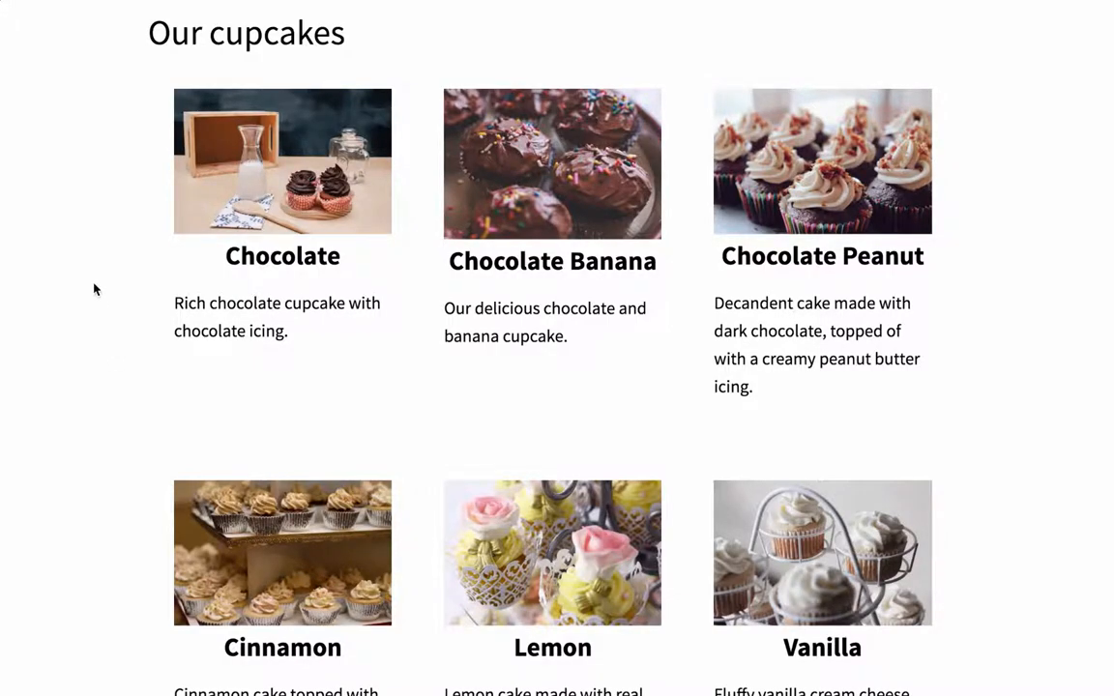
mouse_move(205, 205)
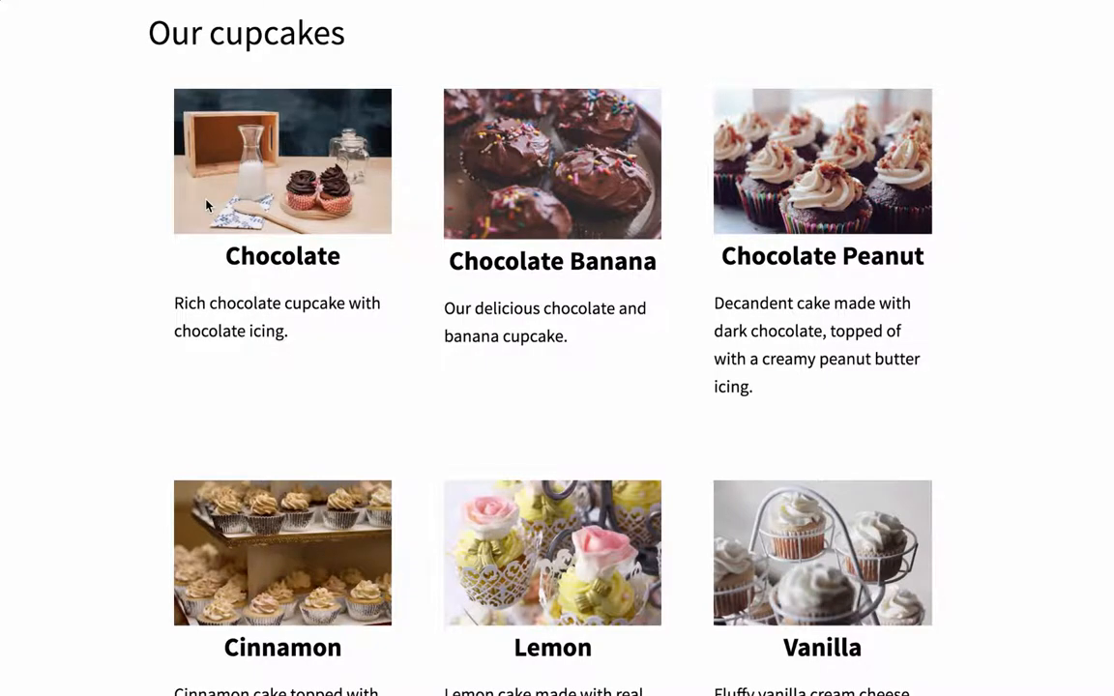
mouse_move(569, 178)
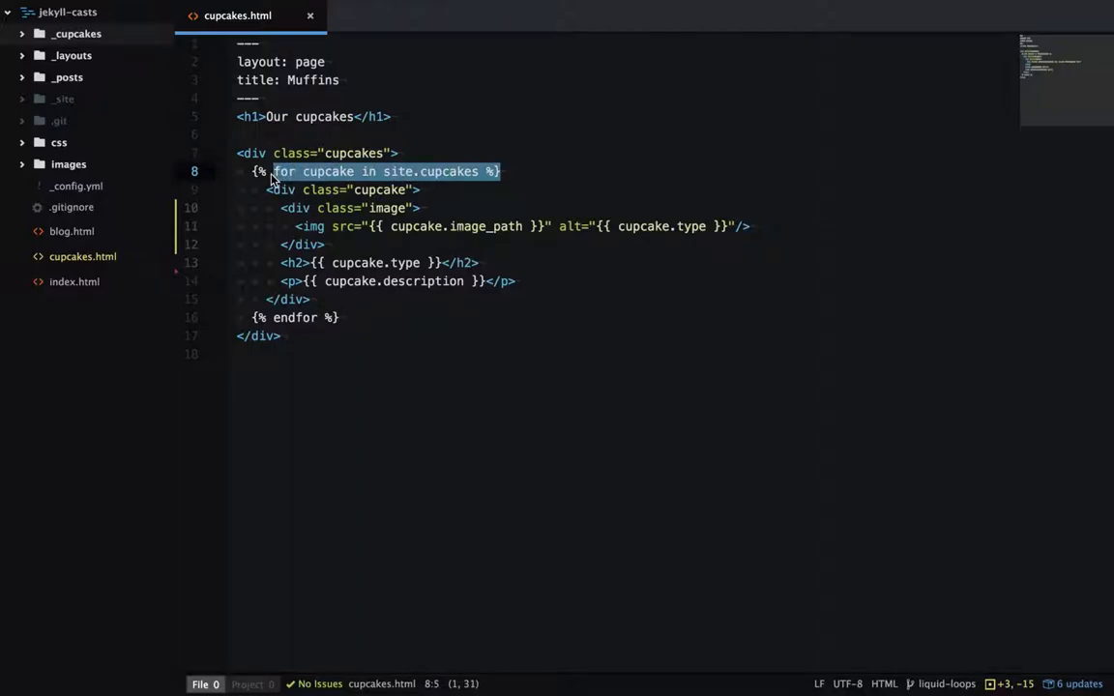
mouse_move(481, 238)
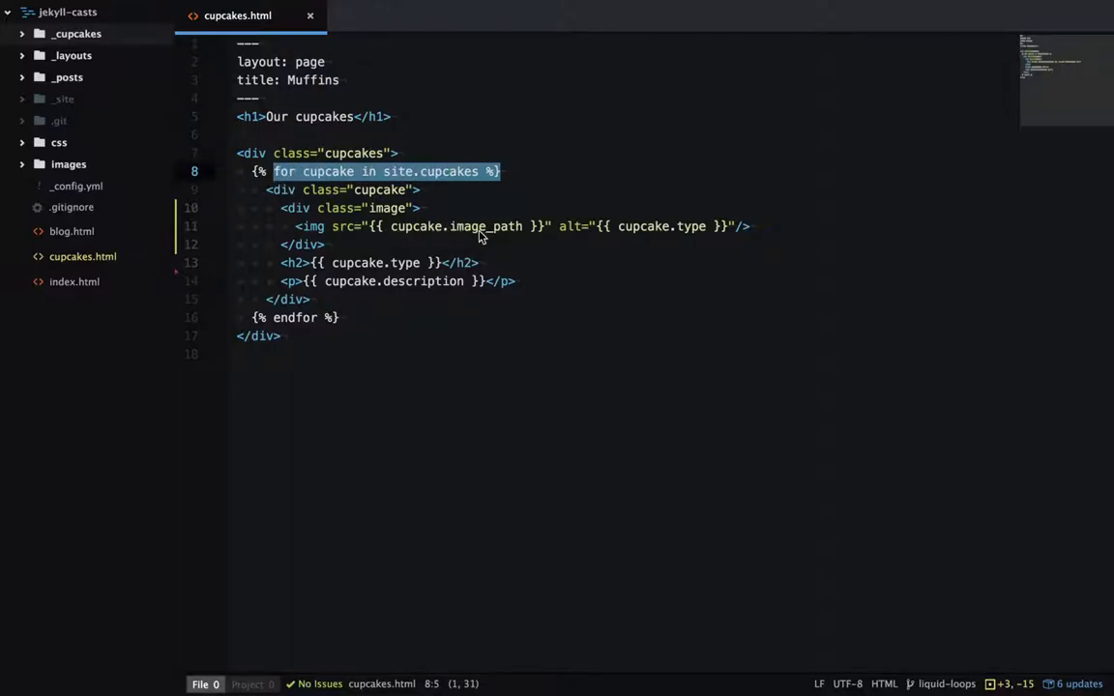
mouse_move(319, 236)
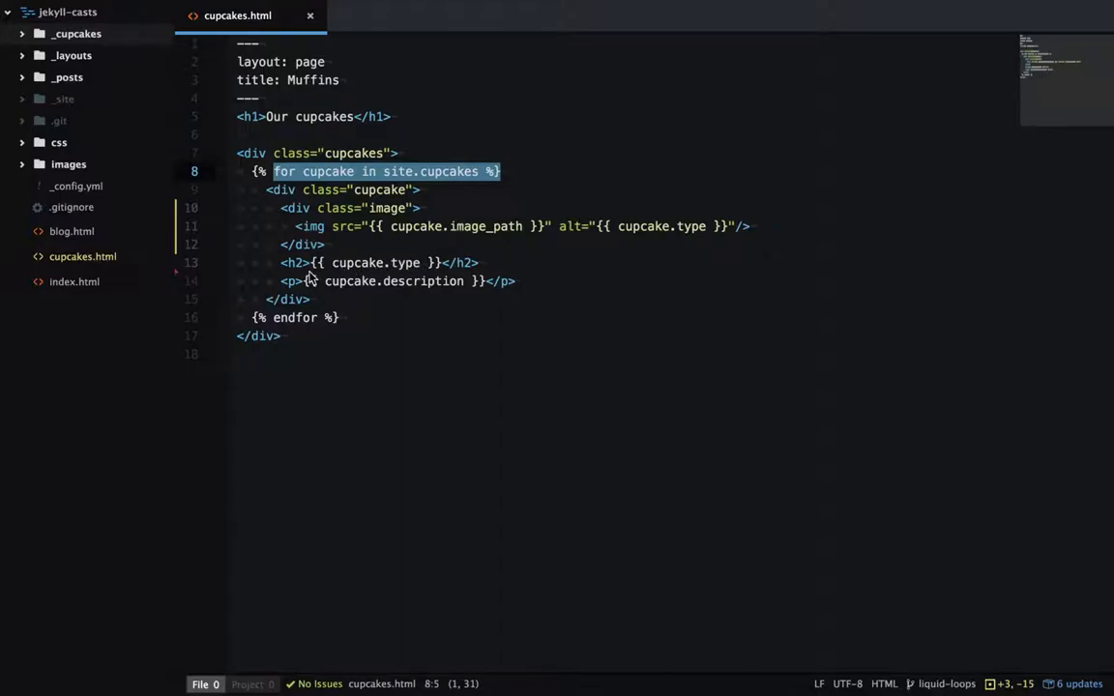
mouse_move(677, 251)
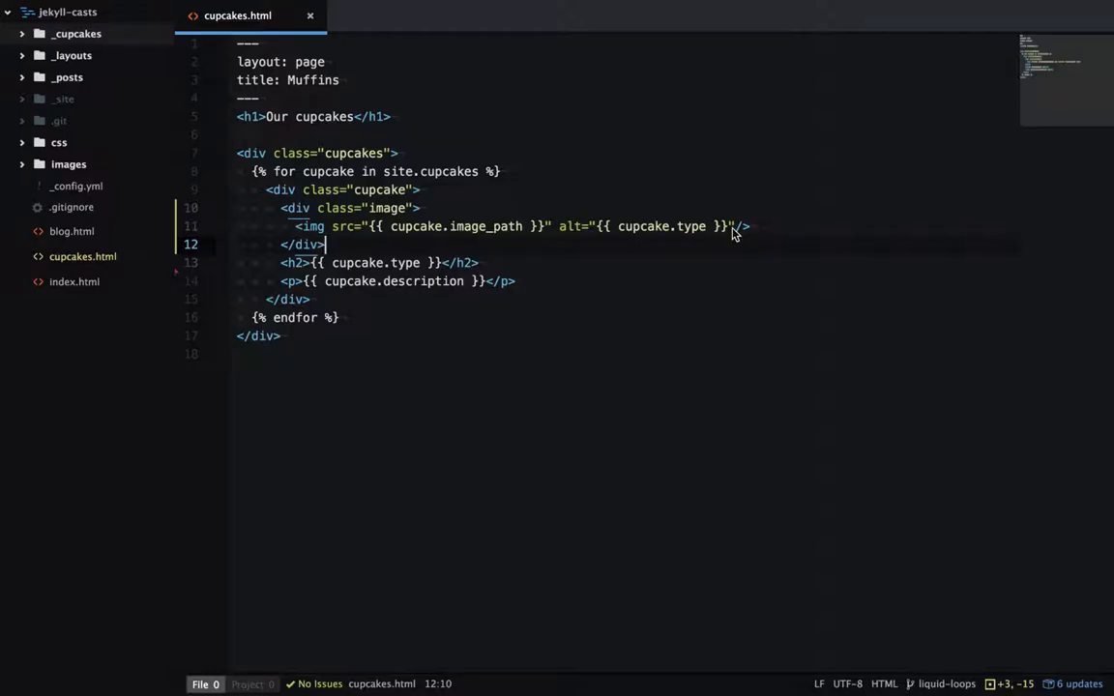
key("Enter")
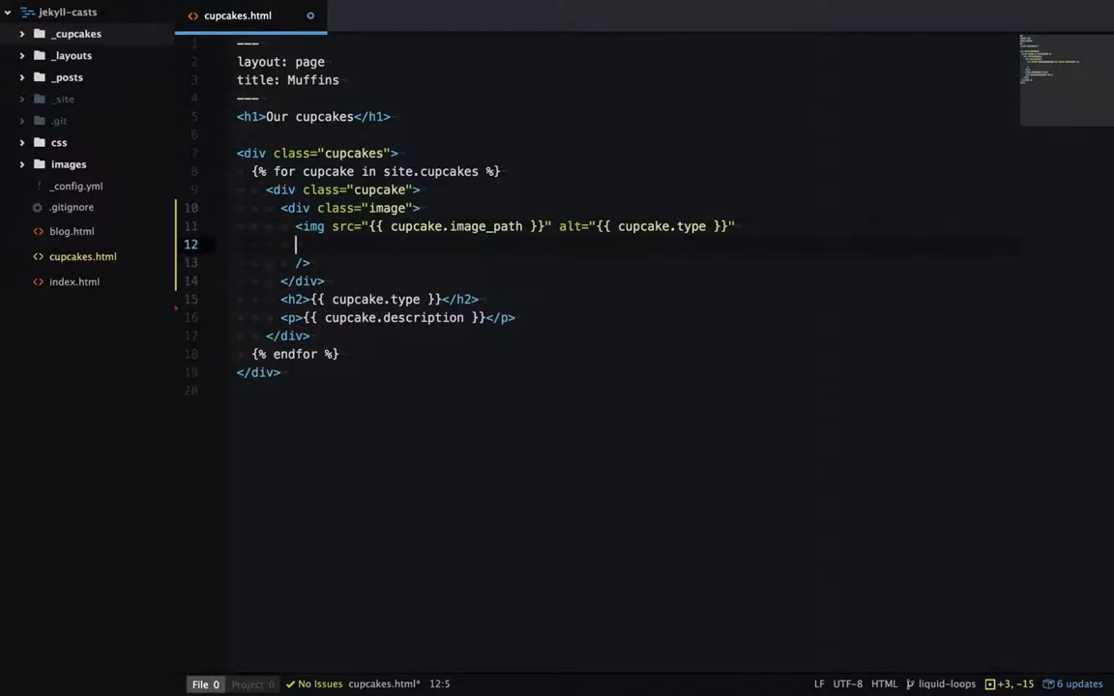
type("style=\"\"")
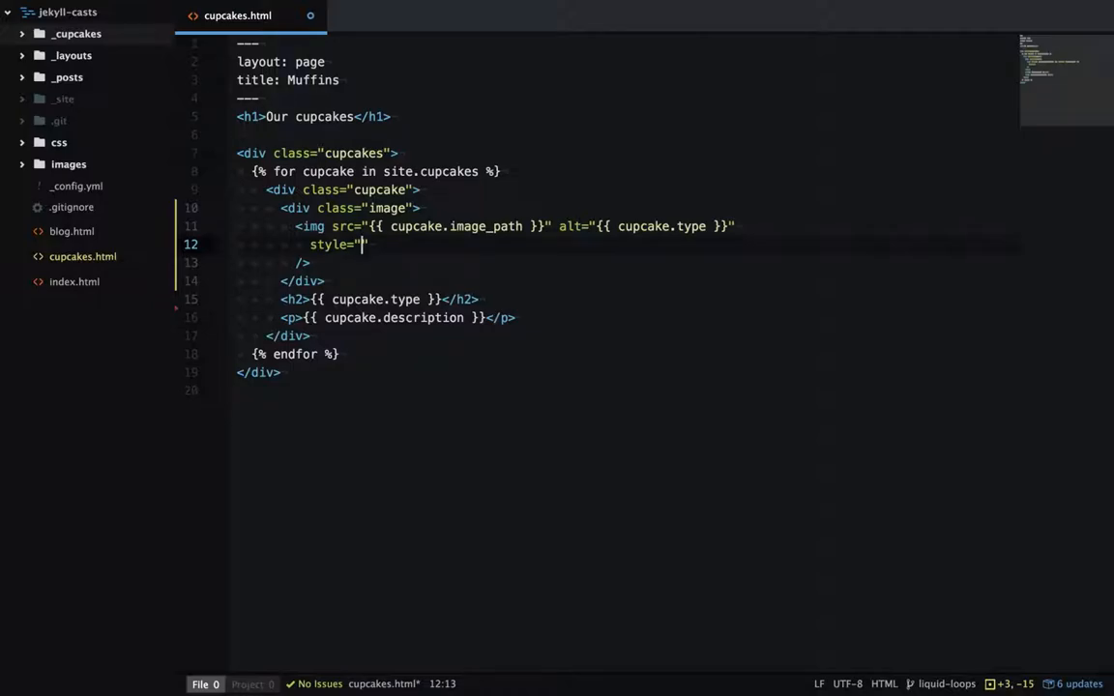
type("-")
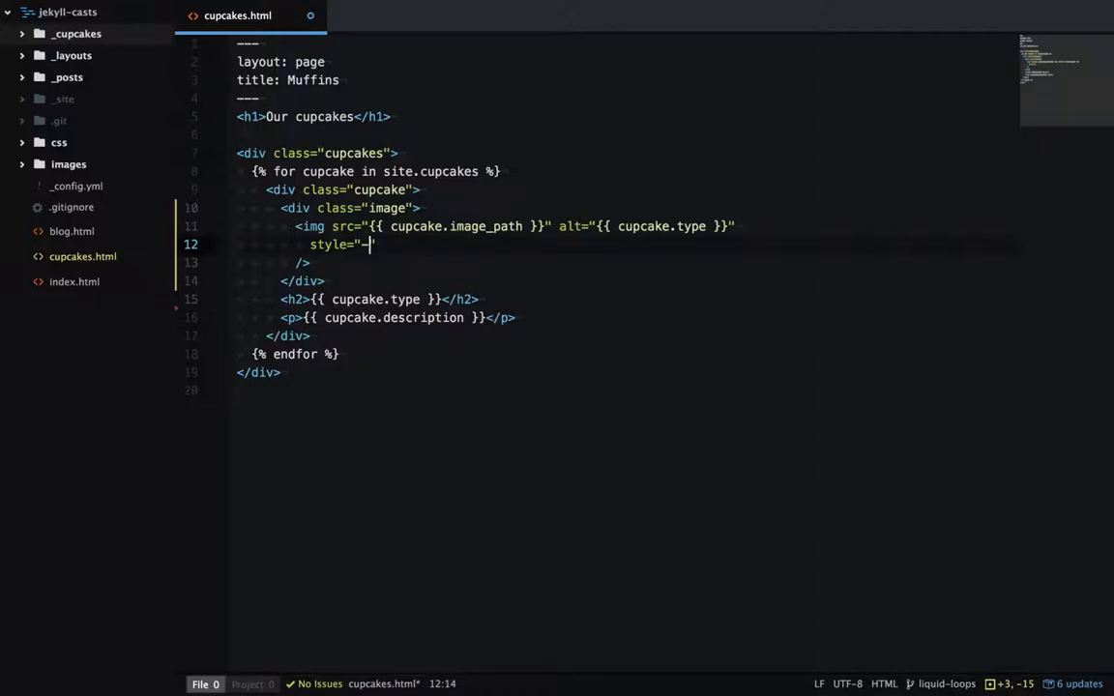
type("webkit-fi")
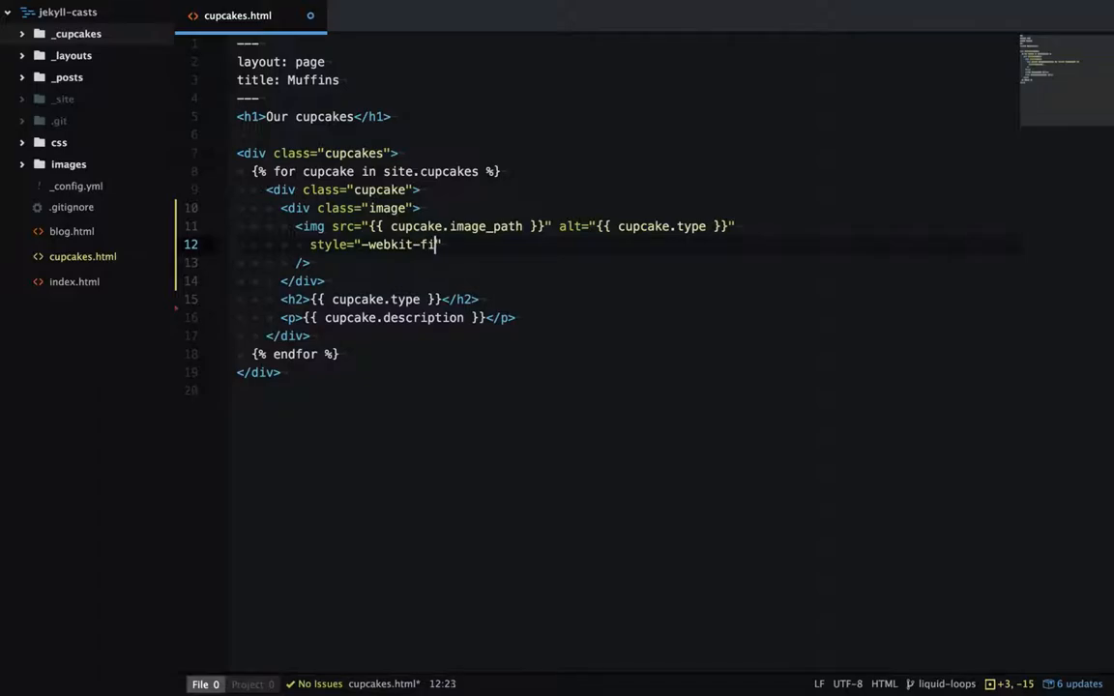
type("ter:")
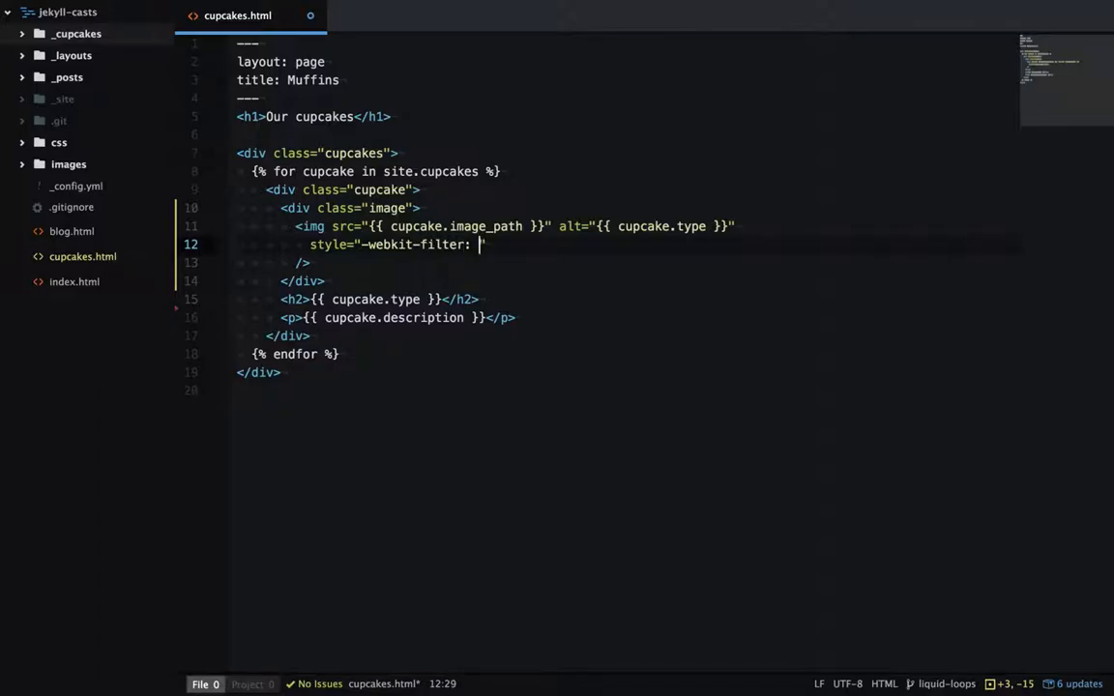
type("grayscale()")
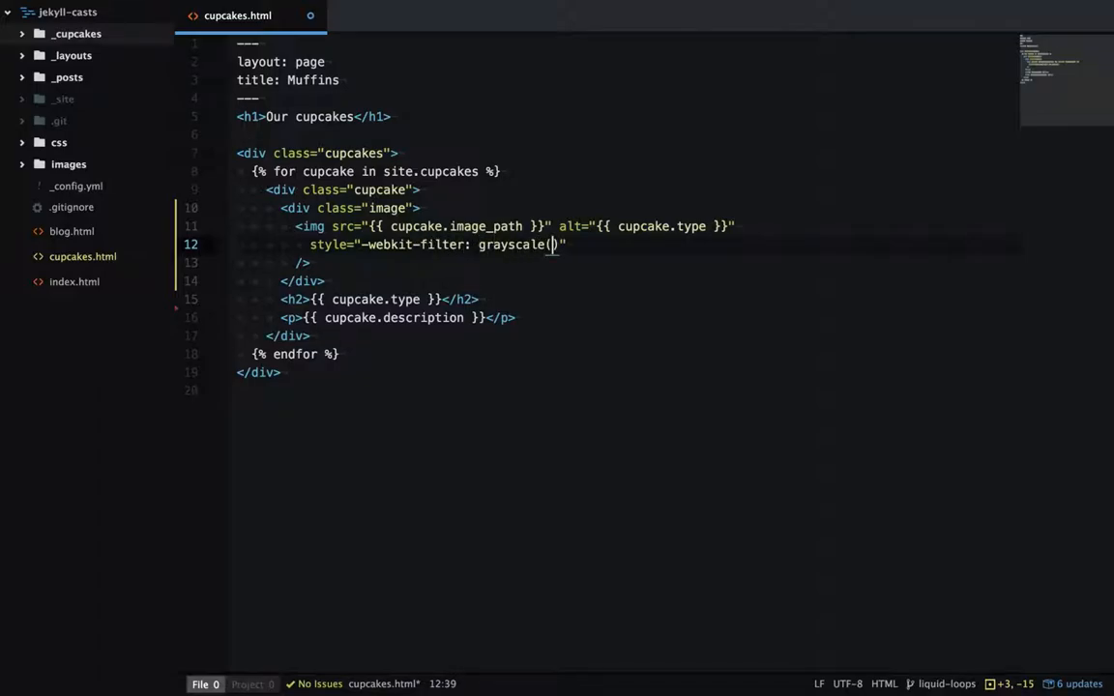
type("100%")
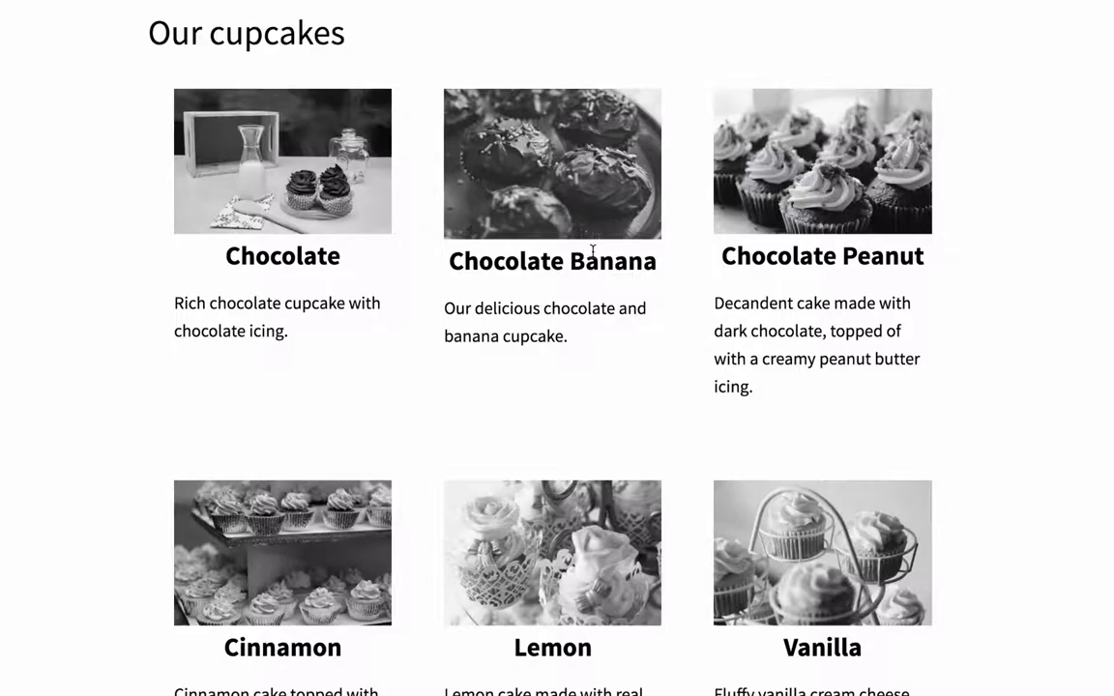
mouse_move(274, 197)
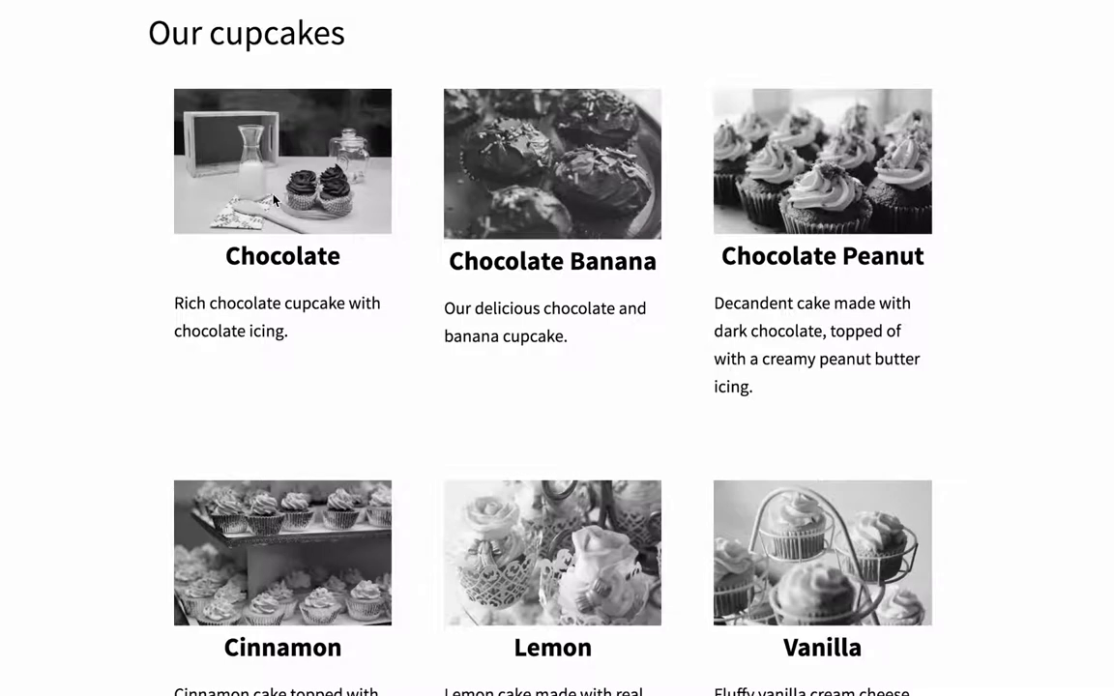
mouse_move(553, 203)
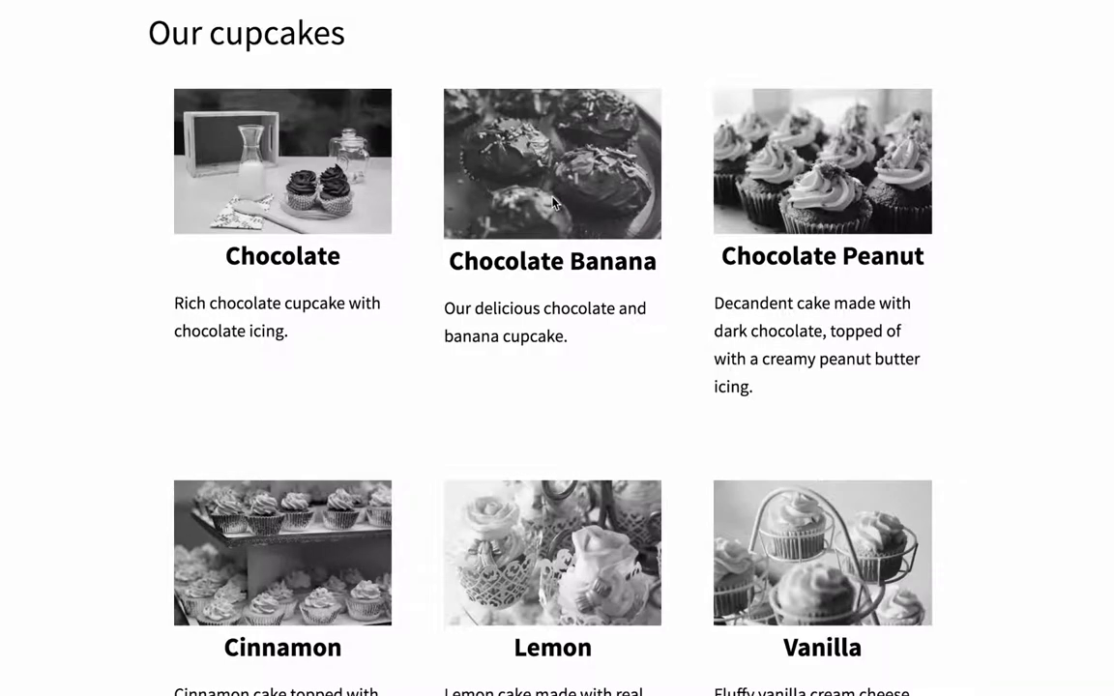
mouse_move(854, 186)
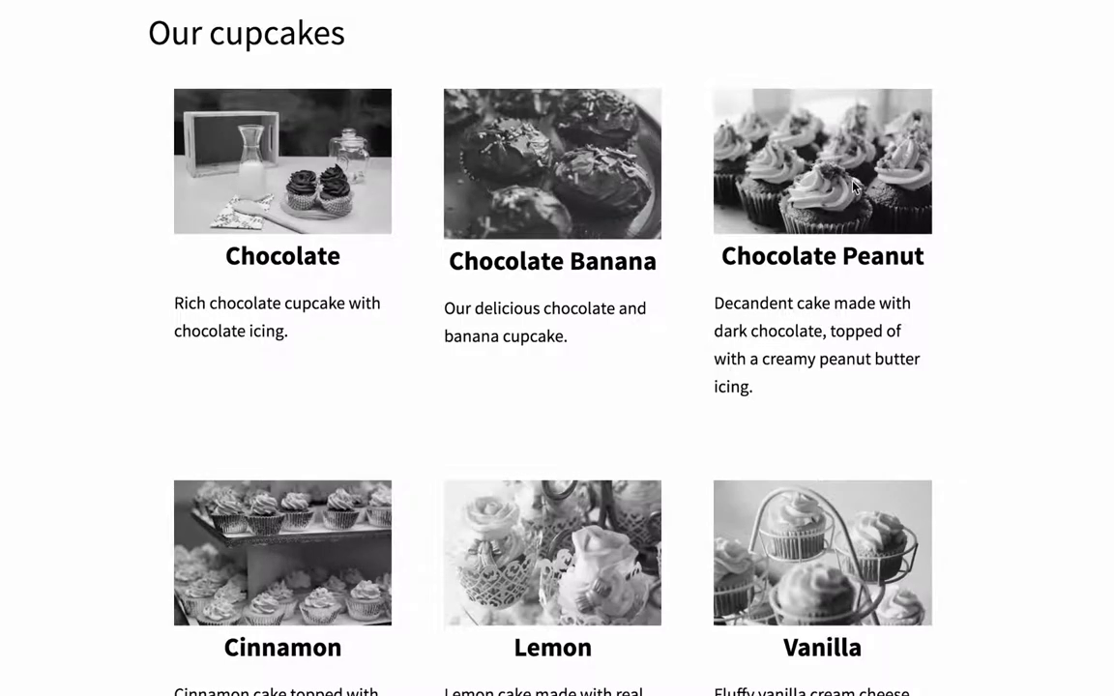
mouse_move(832, 185)
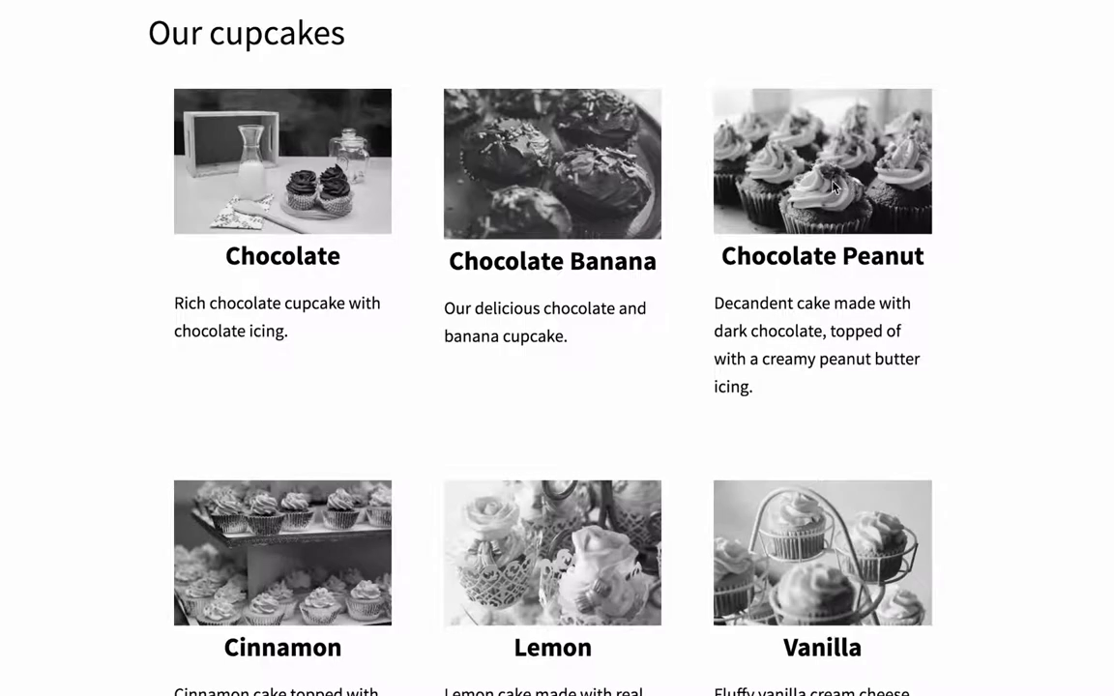
mouse_move(336, 549)
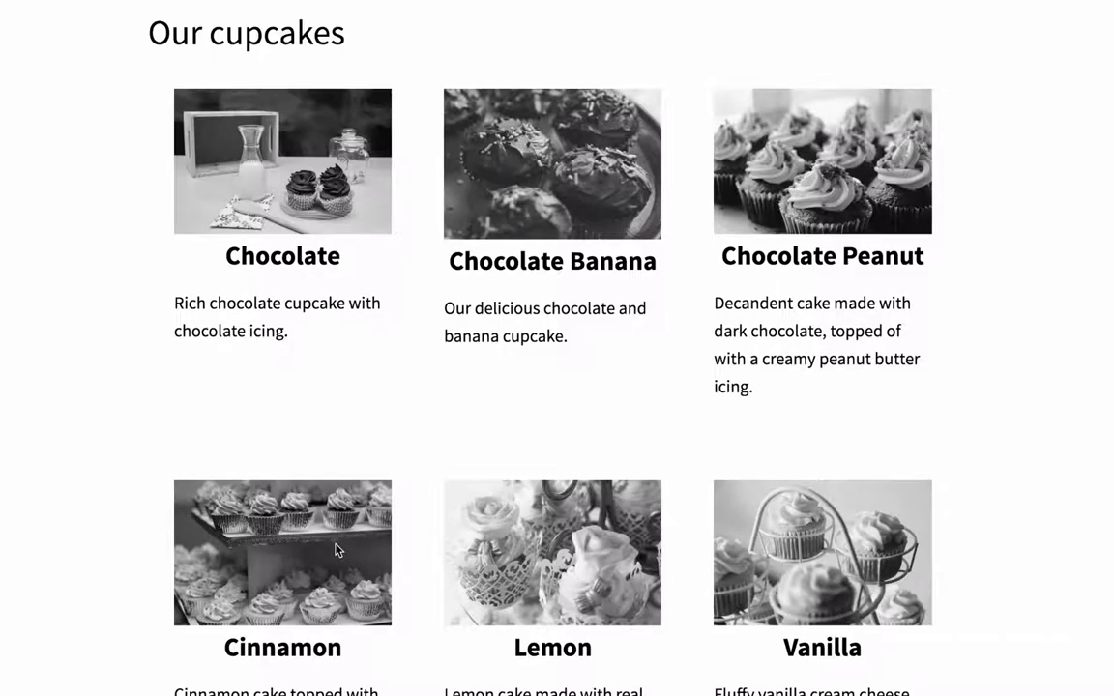
mouse_move(278, 566)
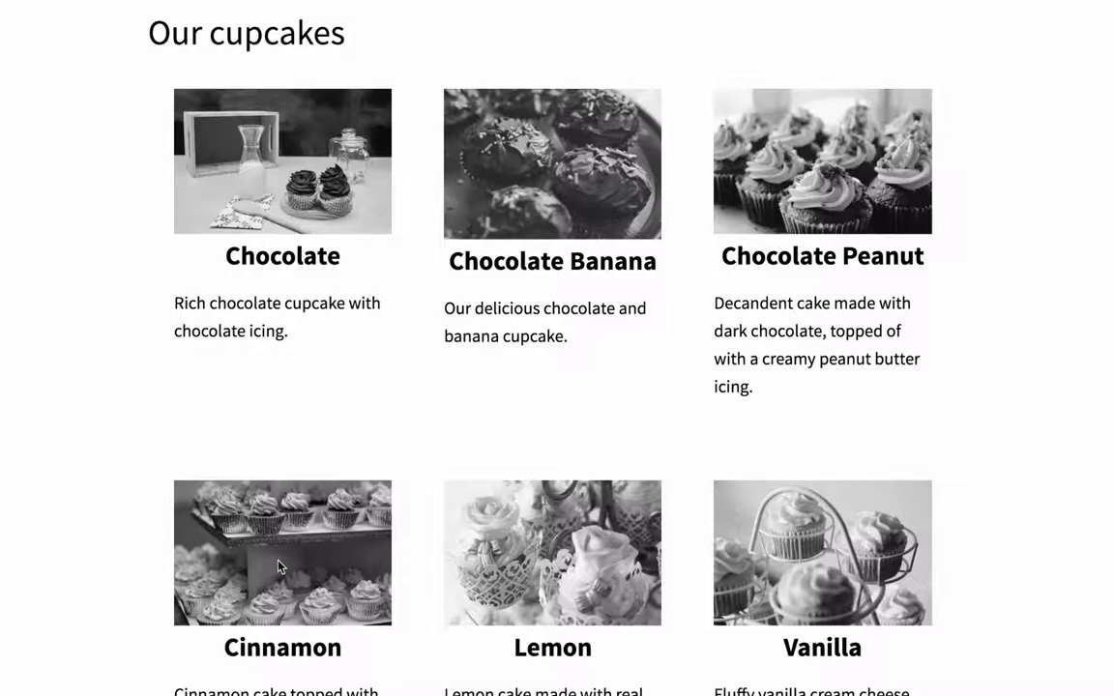
mouse_move(800, 549)
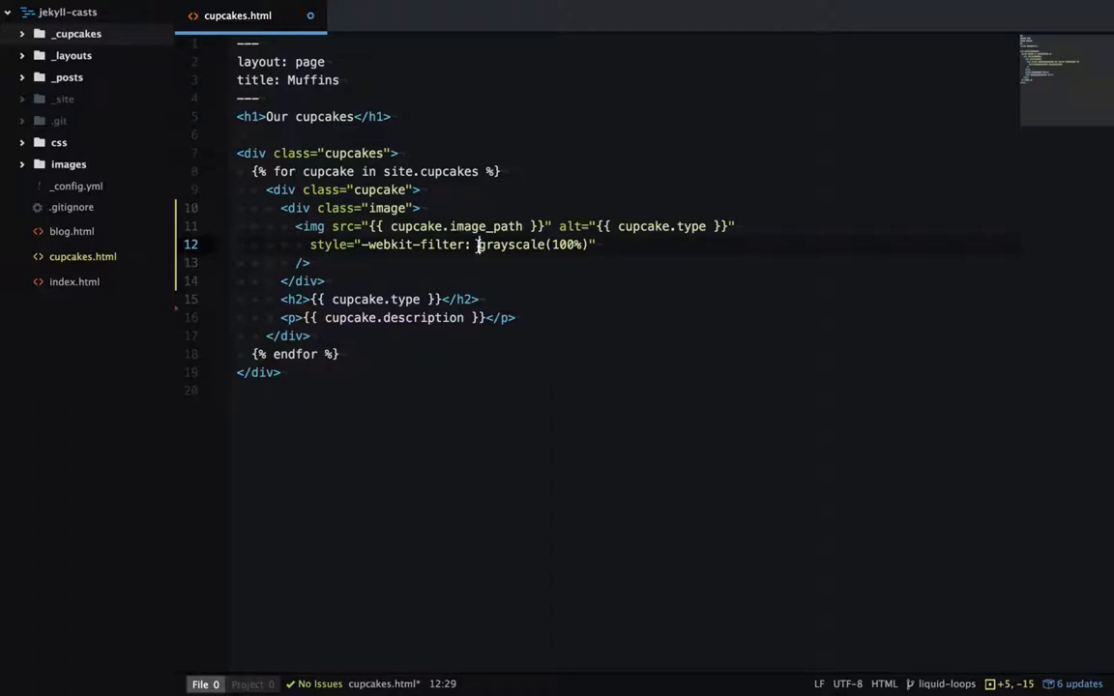
Replace the fixed filter with a Liquid cycle tag rotating "grayscale", "sepia", "invert"
type("{%")
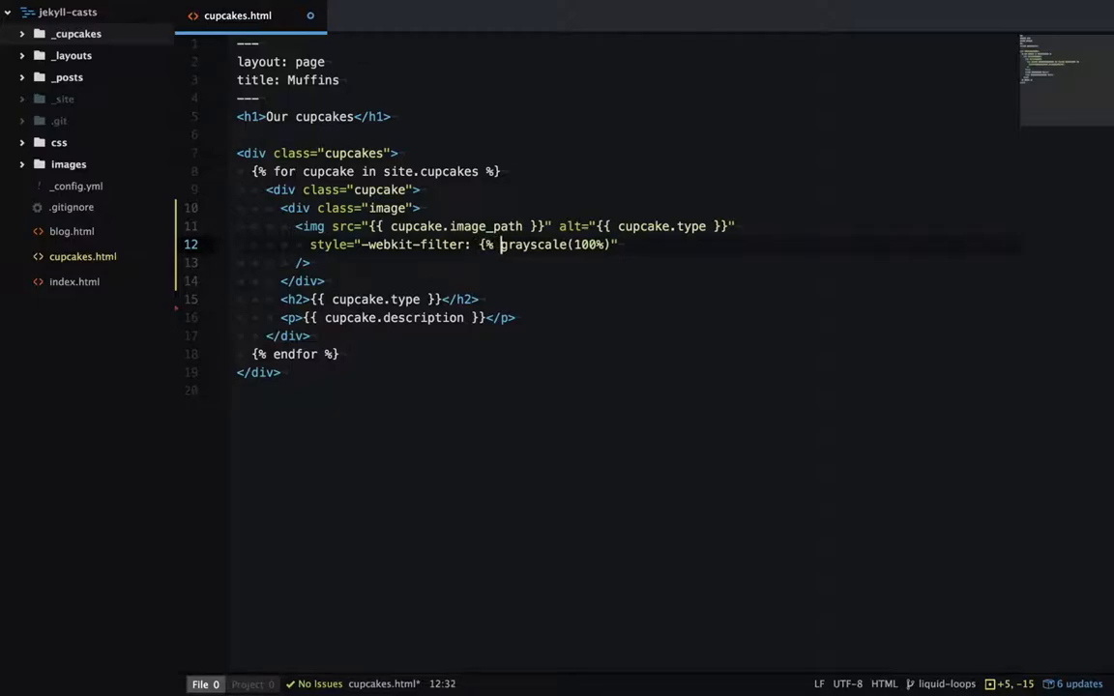
type("cycle")
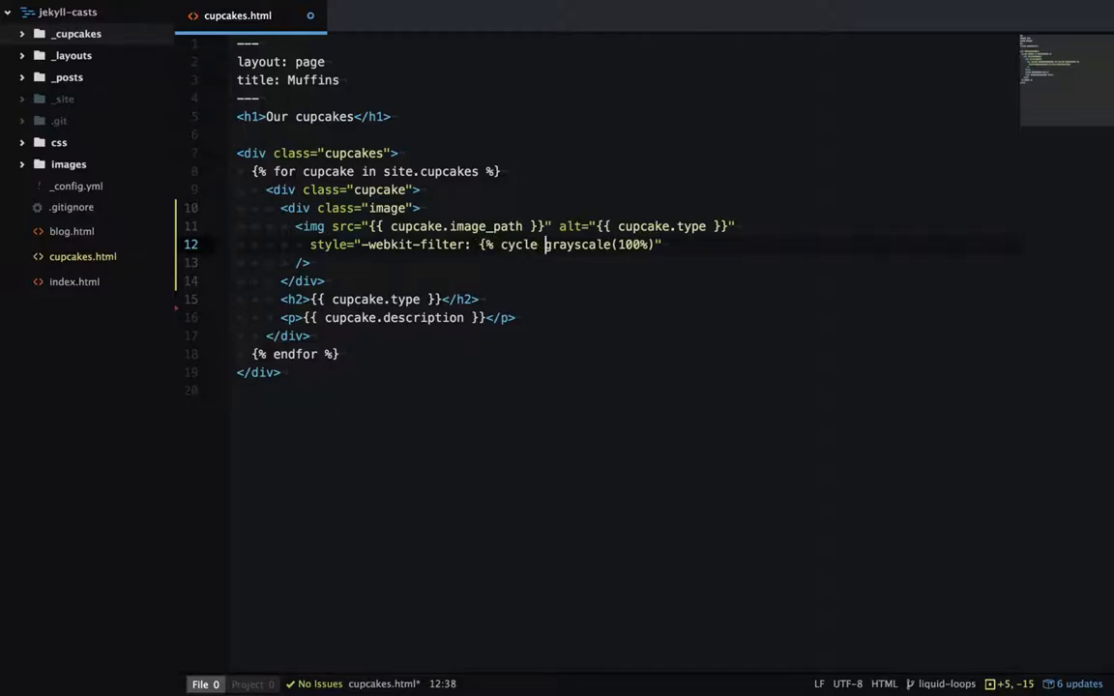
type("\"")
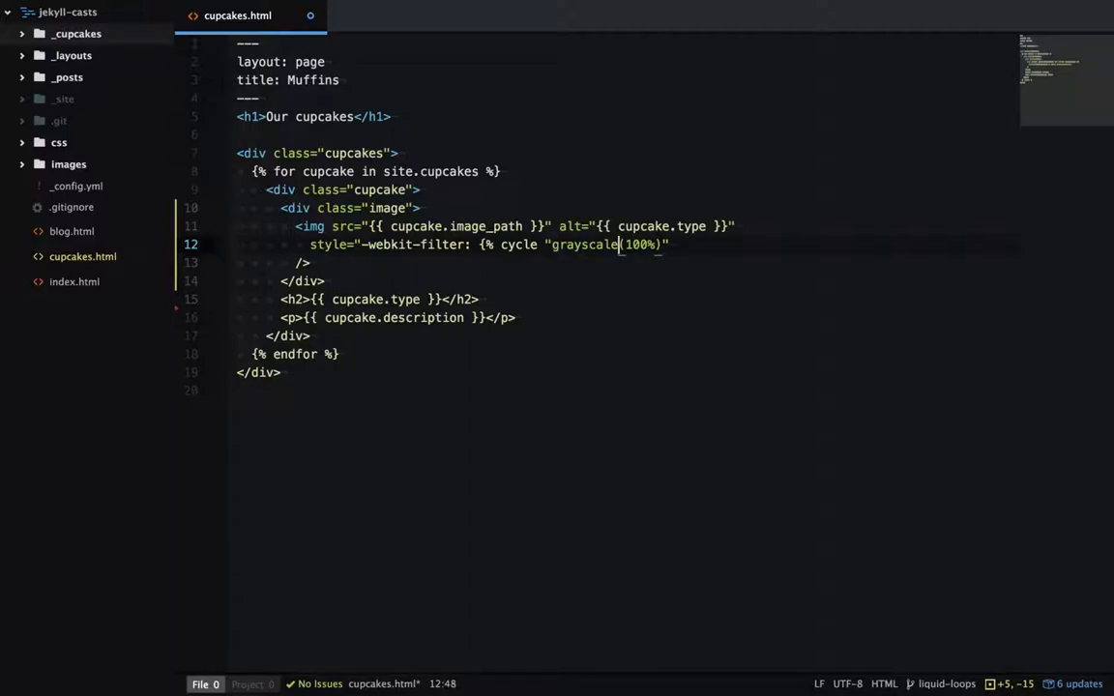
type("\", \"s")
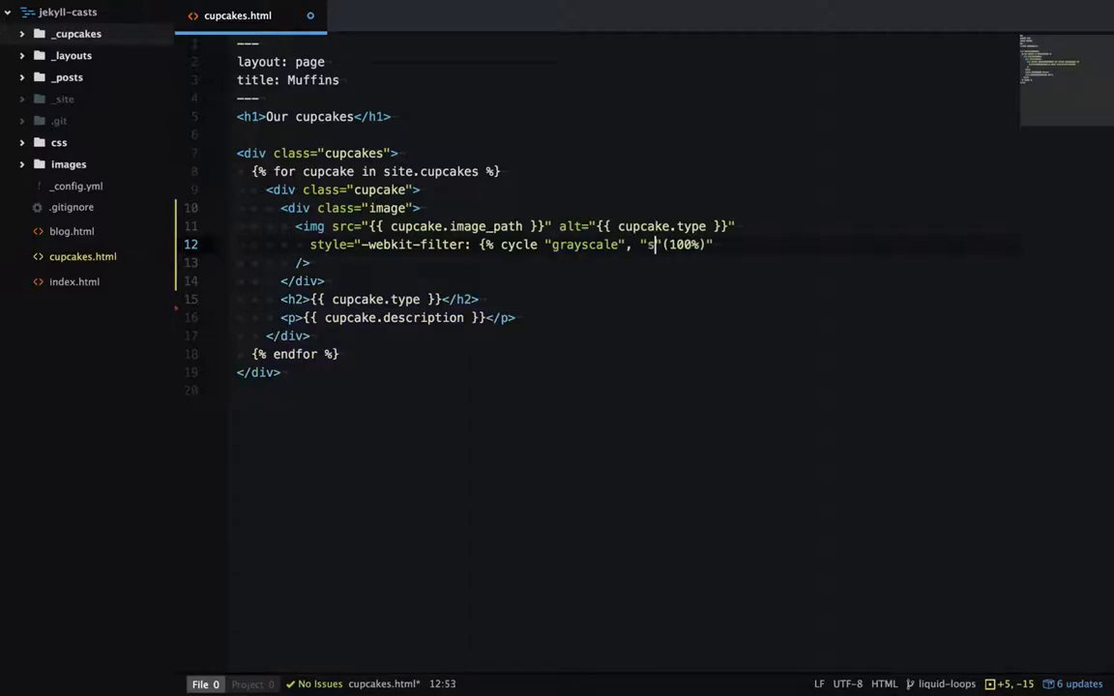
type("epia")
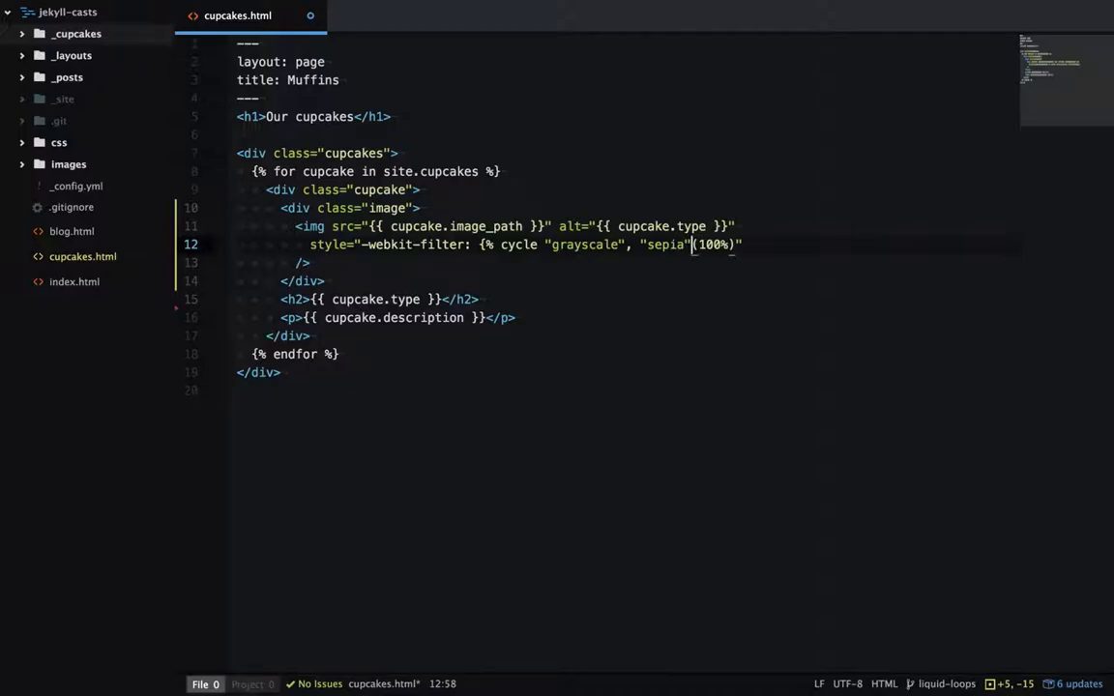
type(", \"inv\"")
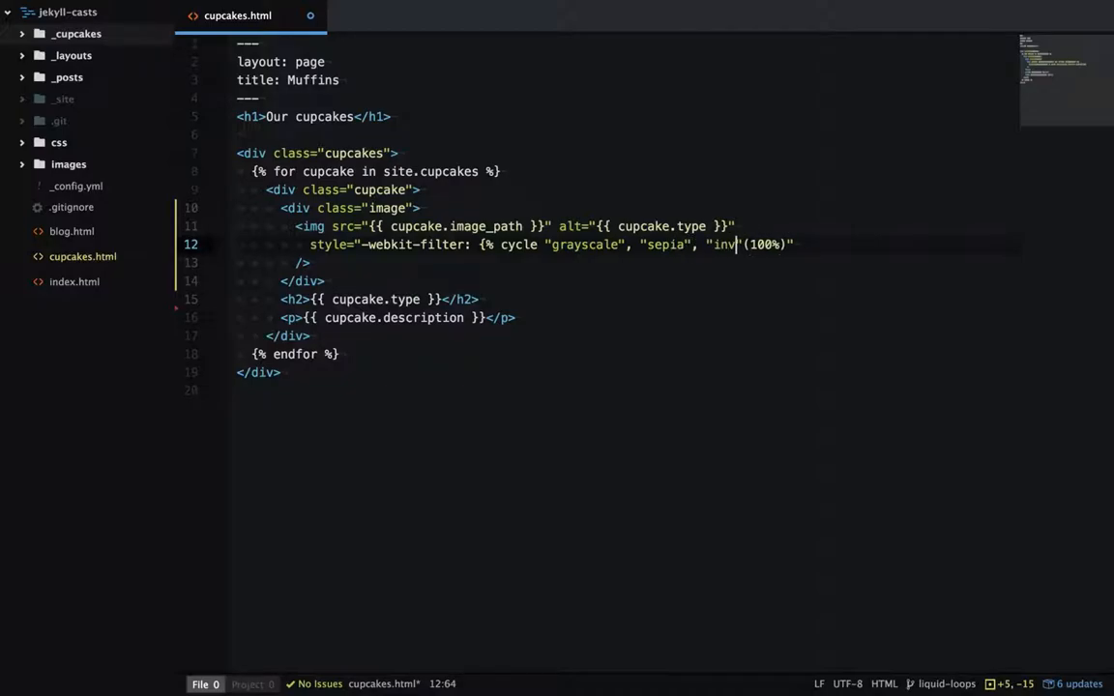
type("ert")
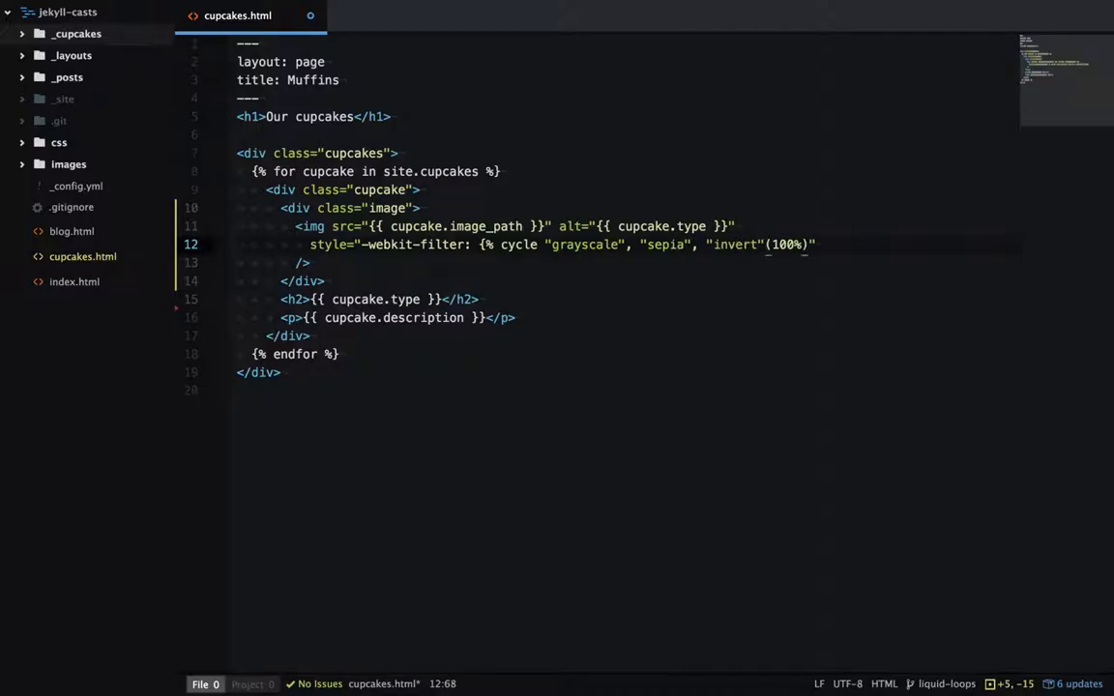
type("%}")
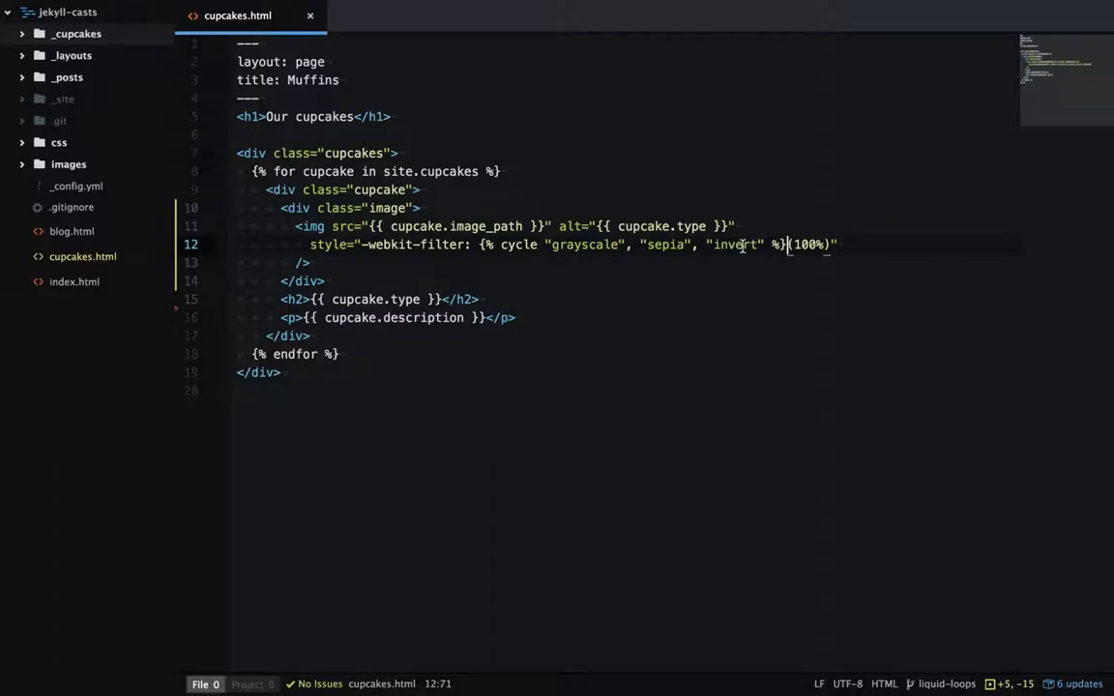
mouse_move(441, 251)
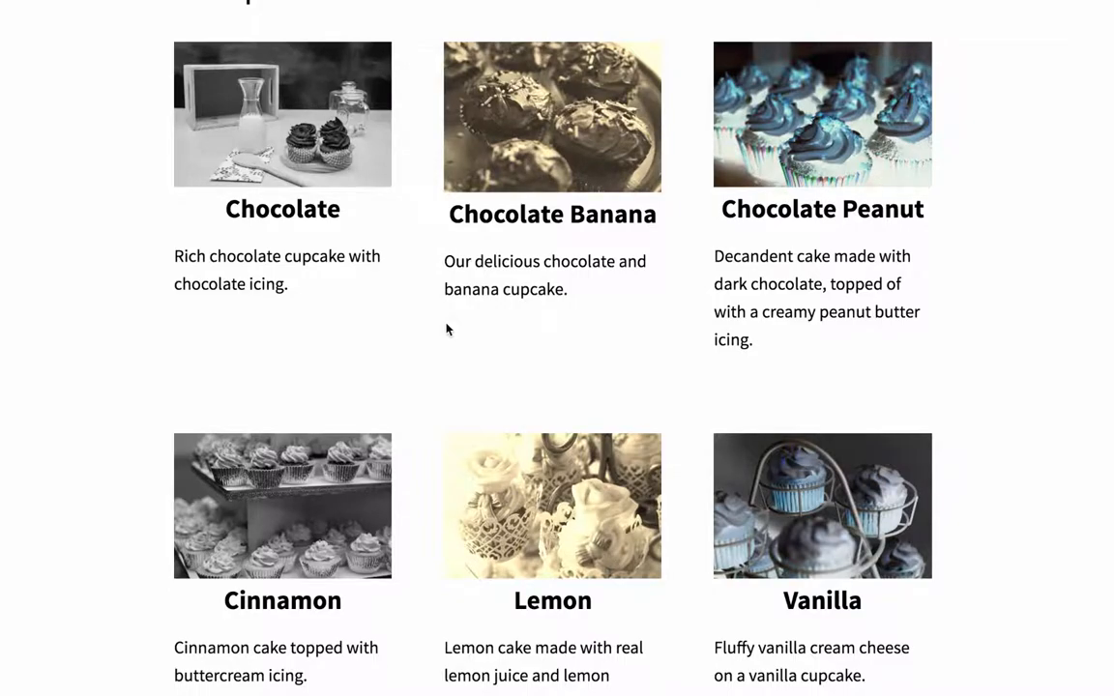
mouse_move(221, 215)
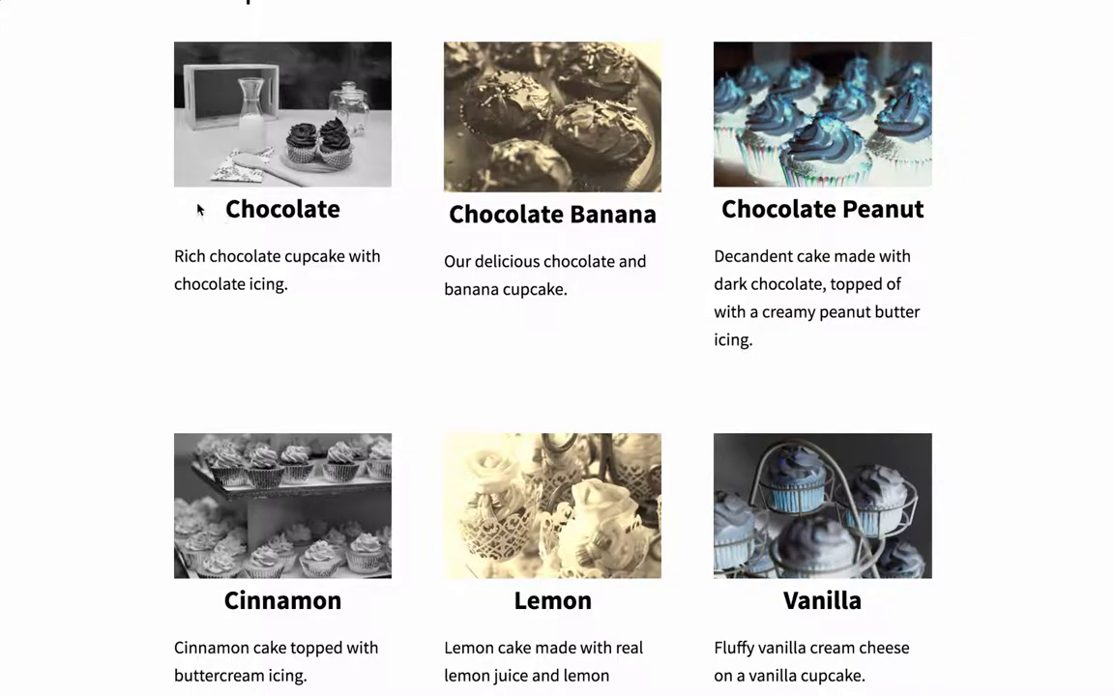
mouse_move(720, 209)
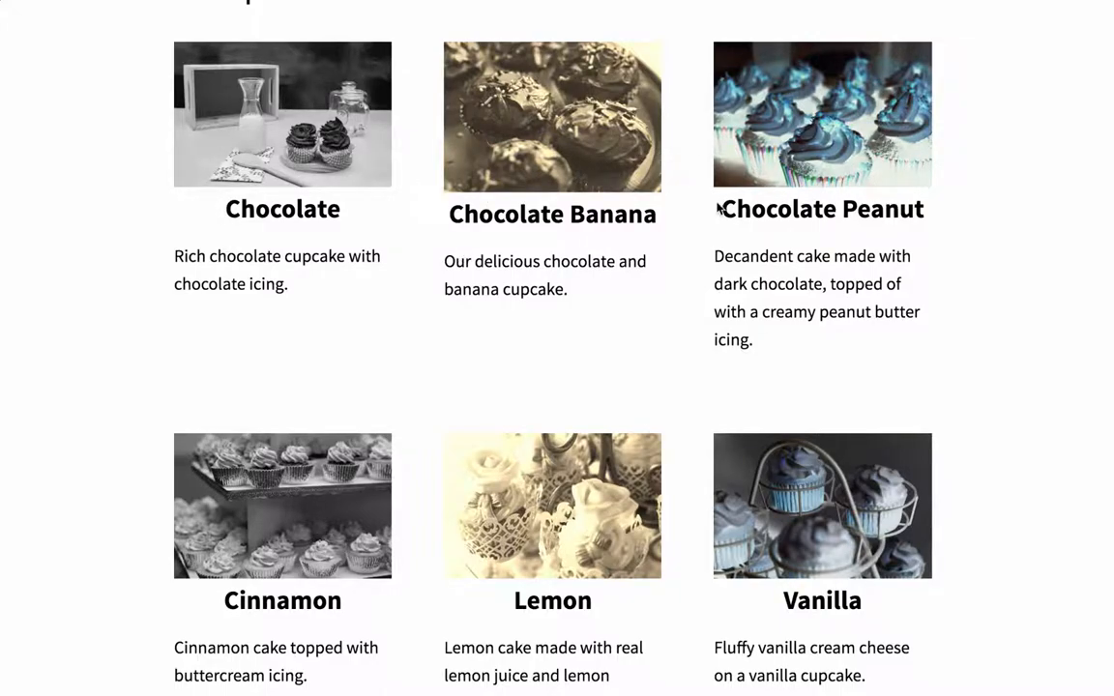
mouse_move(769, 564)
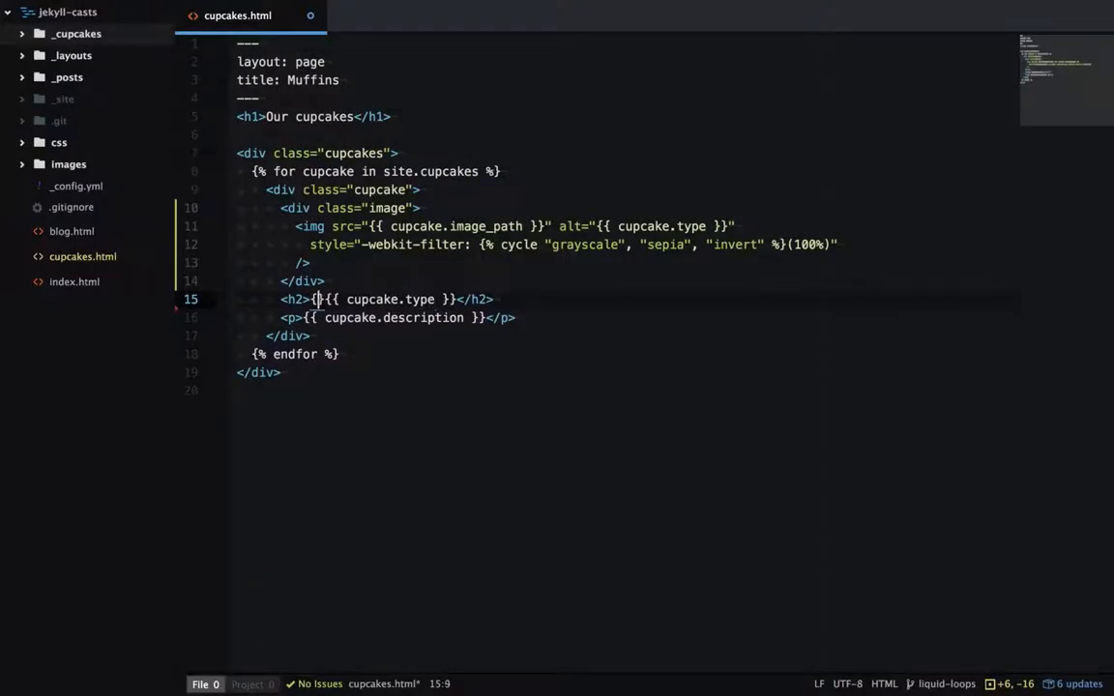
Prefix each cupcake title with forloop.index0 and break the h2 tag onto a new line
type("forloop.index }}.")
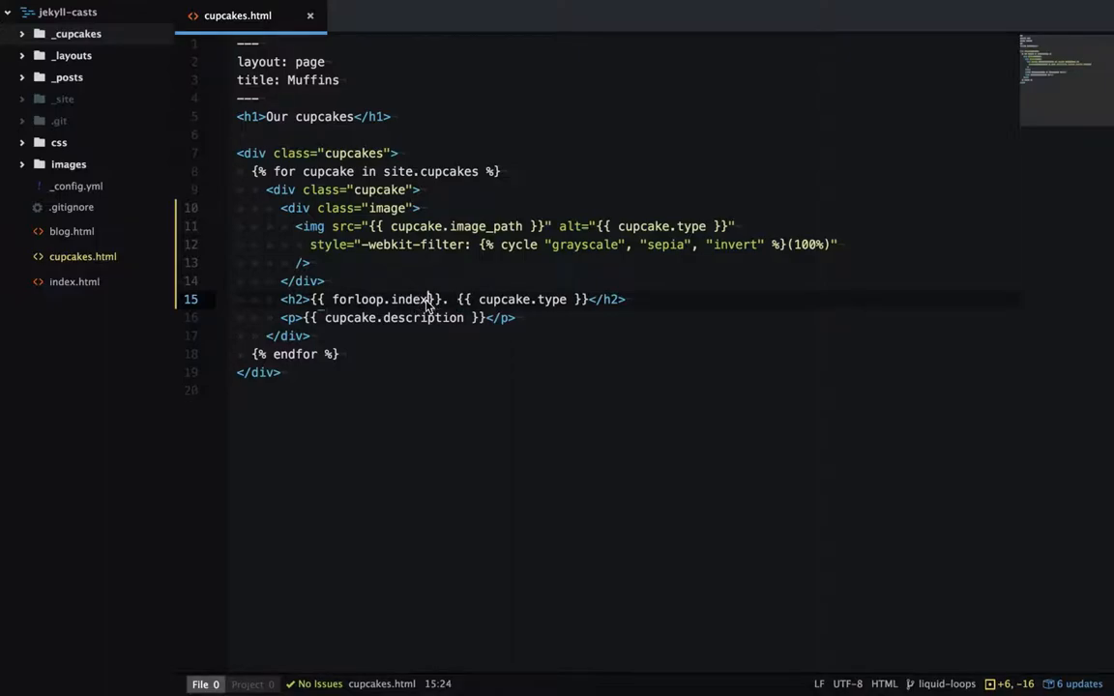
type("0")
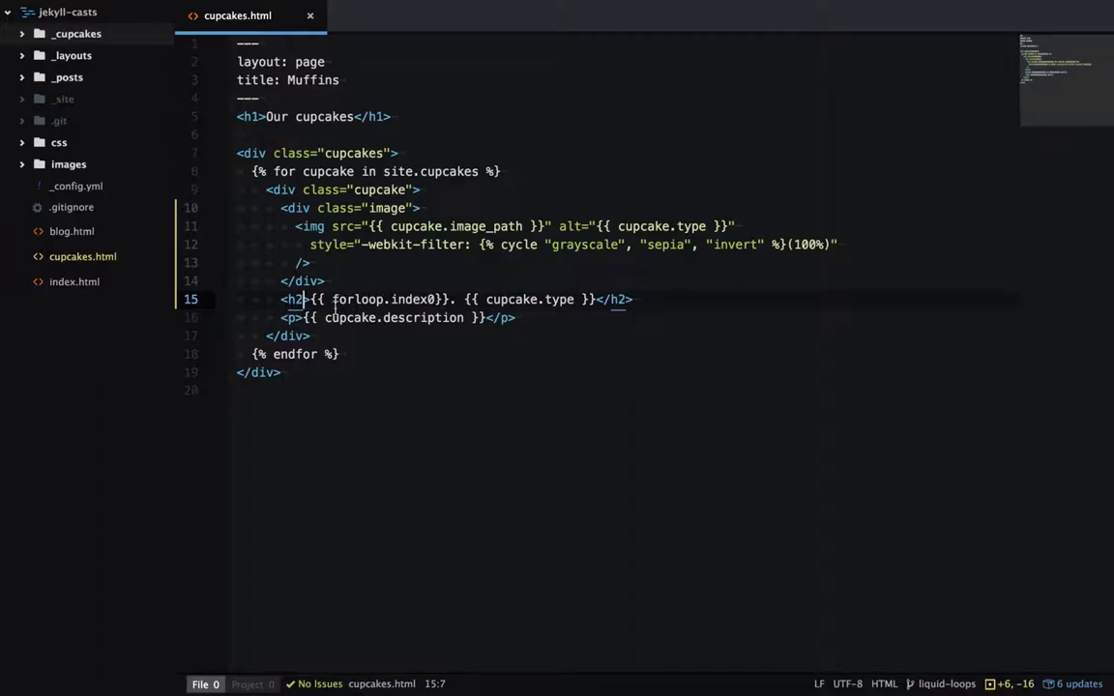
key("Enter")
type("{")
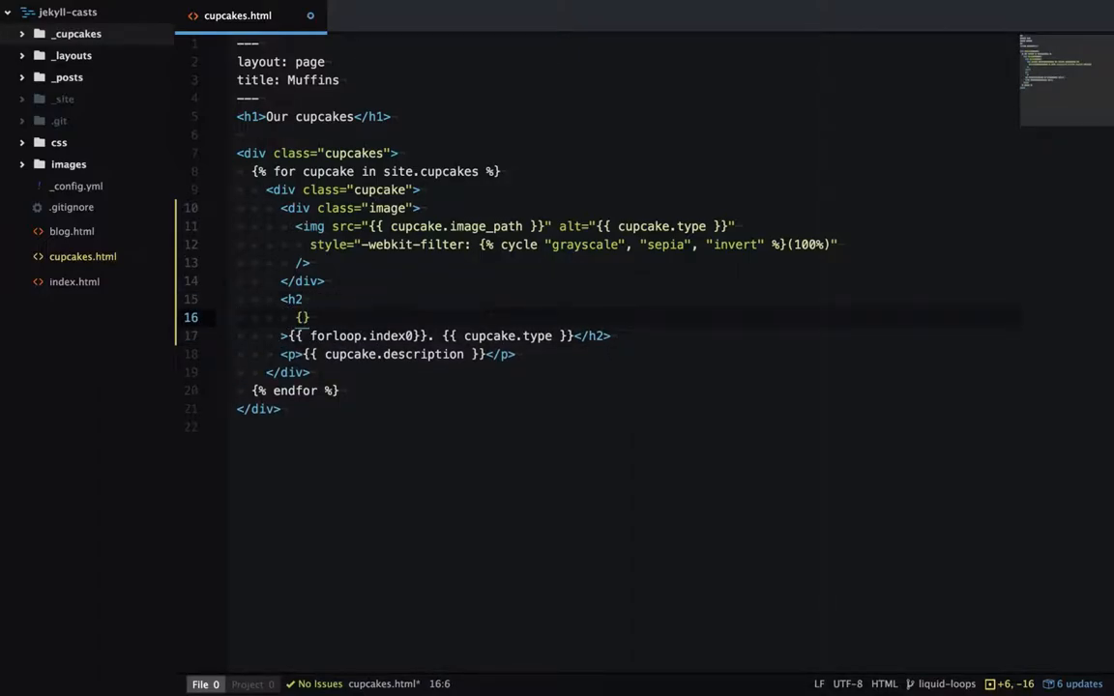
Add an if forloop.first or forloop.last block giving the h2 background: black and color: white
type("{% if %}")
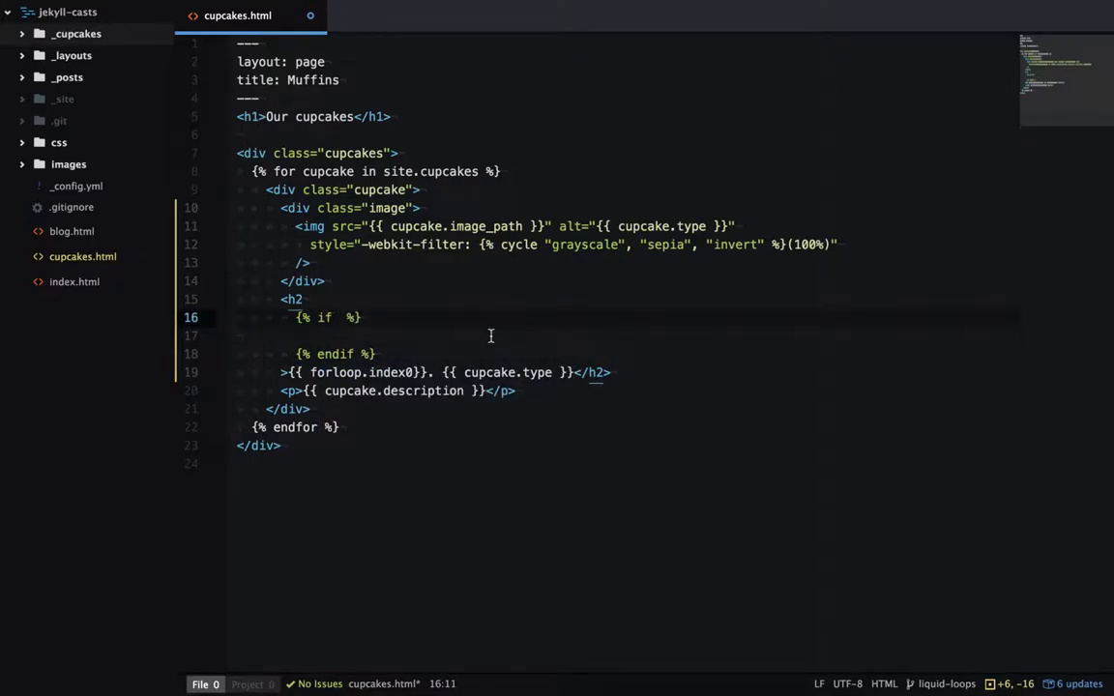
type("forloop.first or")
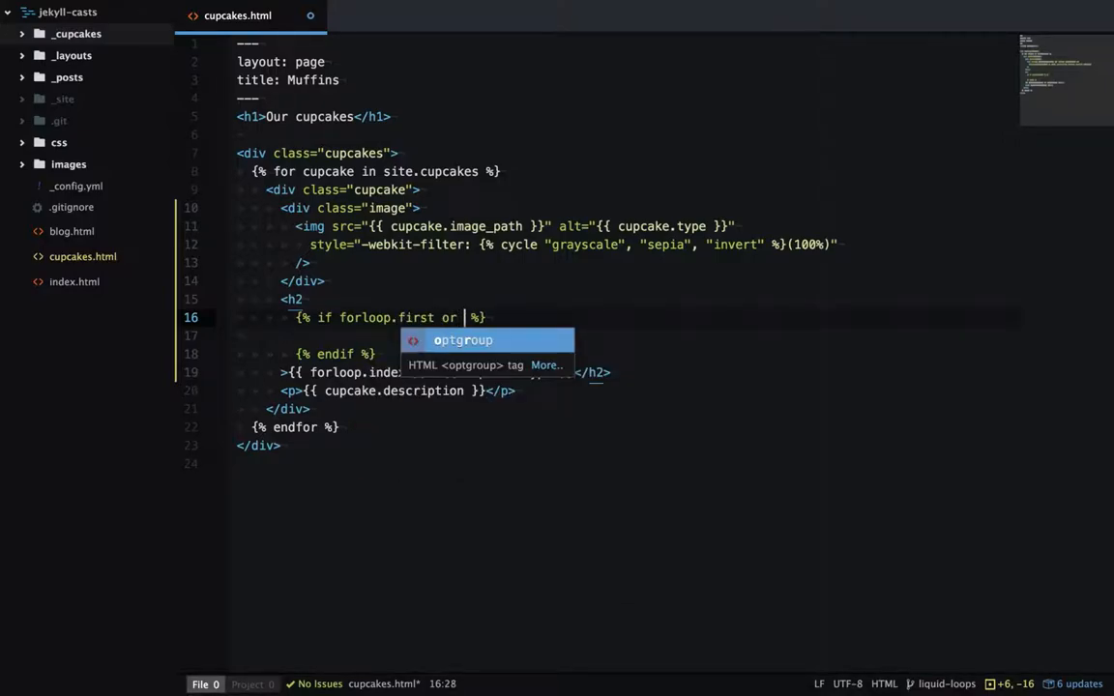
type("forloop.lsa")
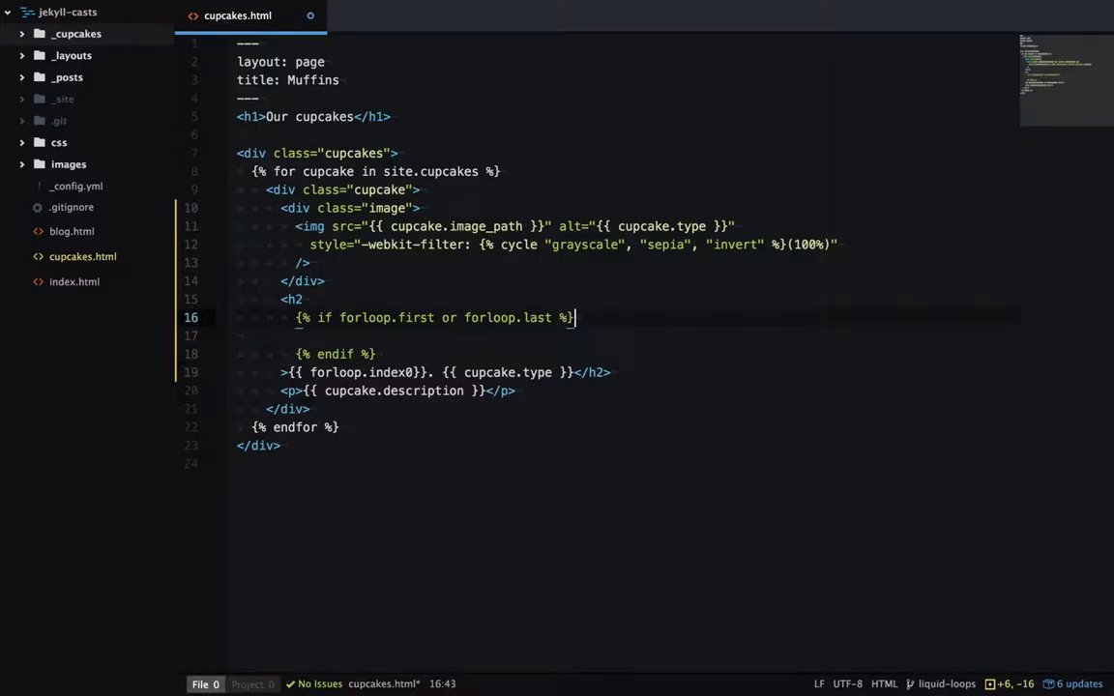
type("style=\"")
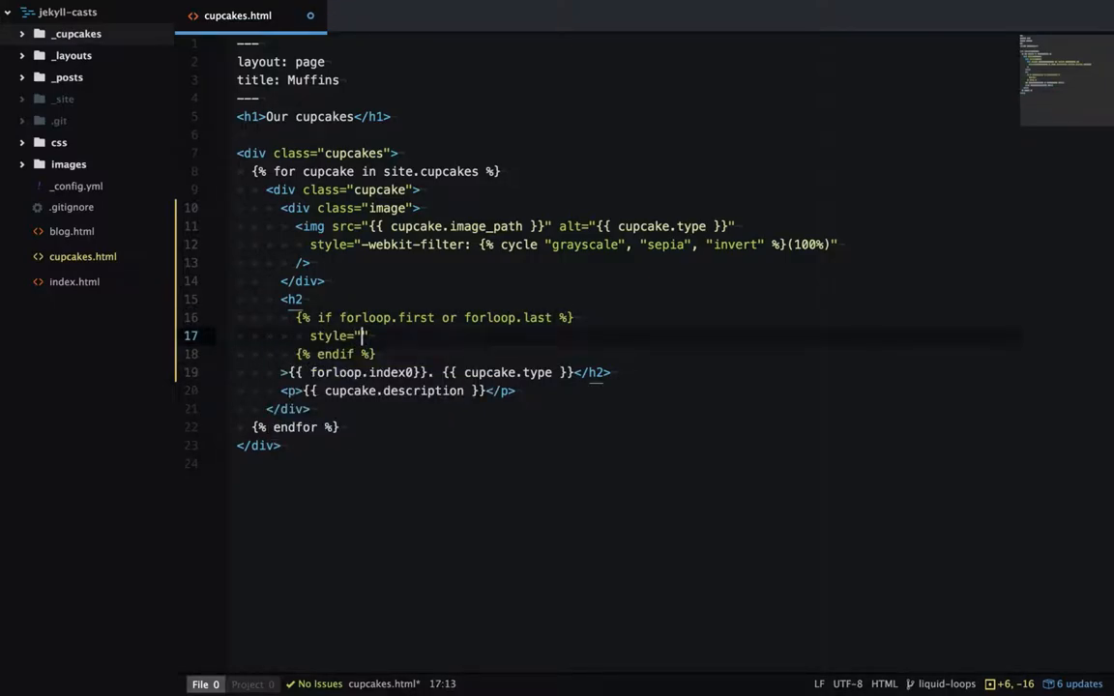
type("background:")
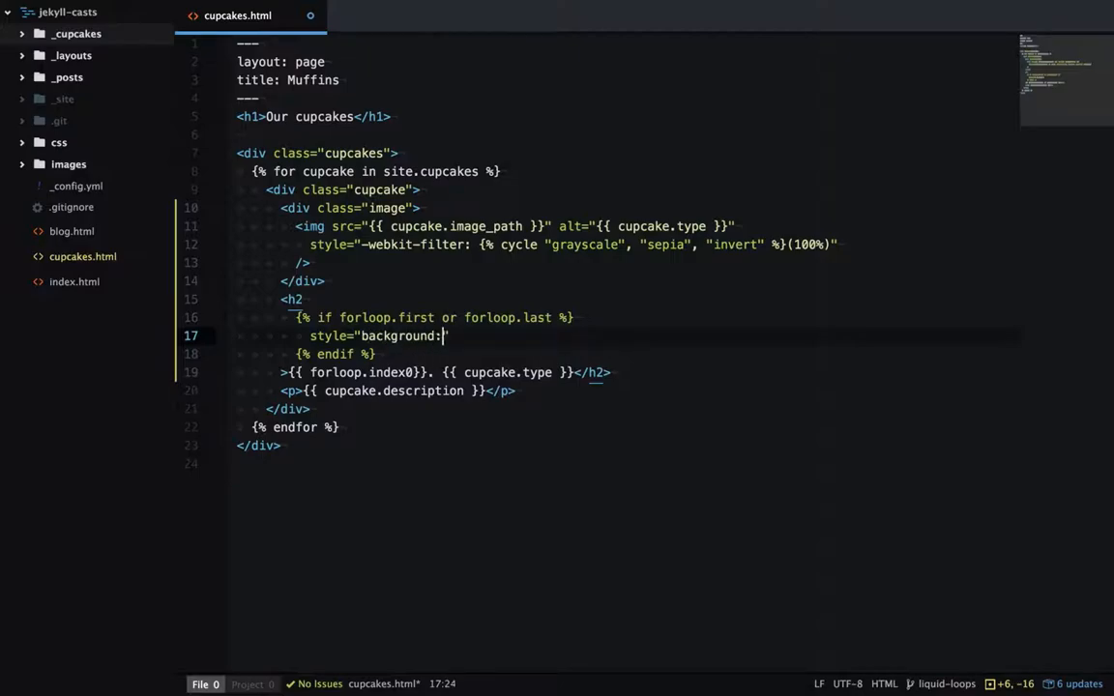
type("ba")
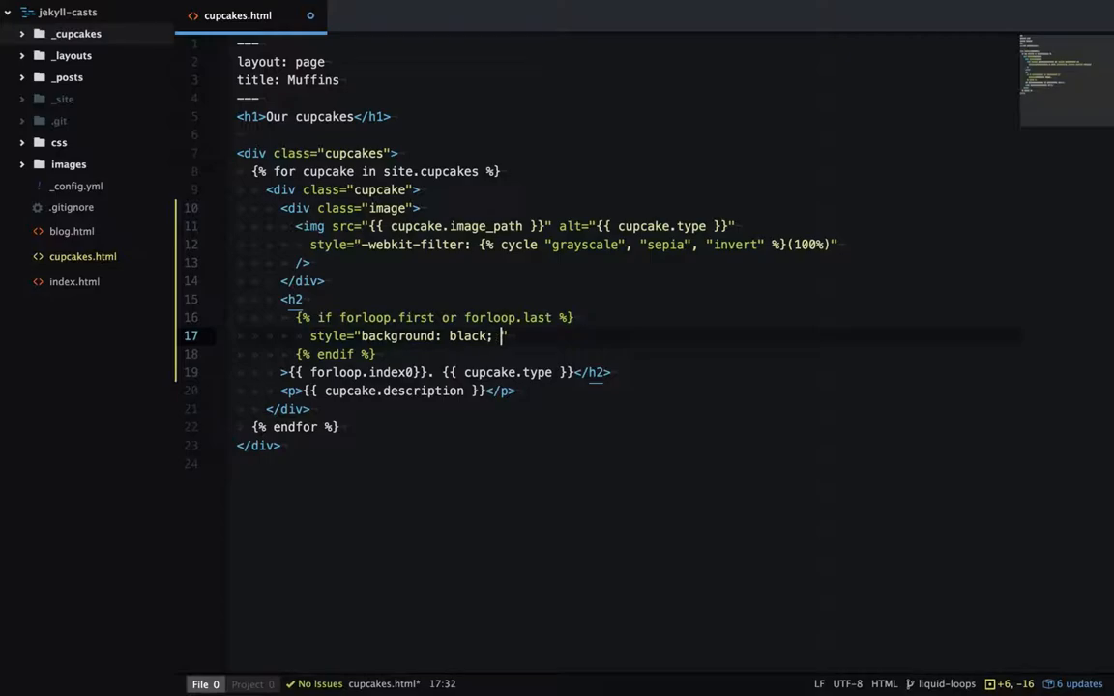
type("color: white;")
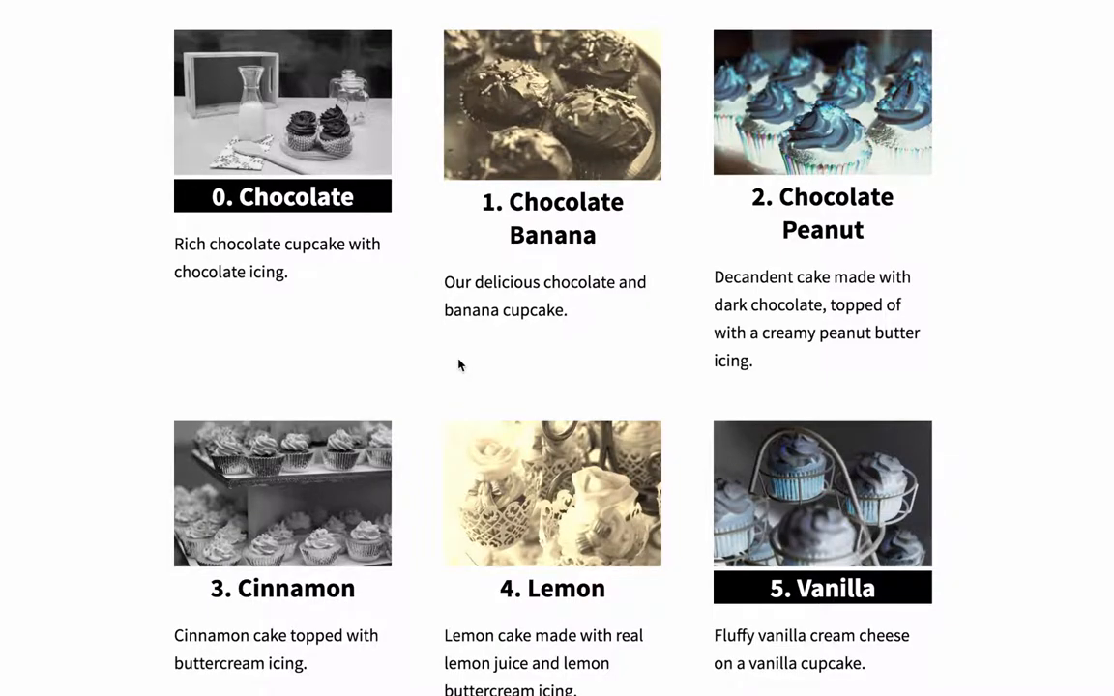
mouse_move(816, 522)
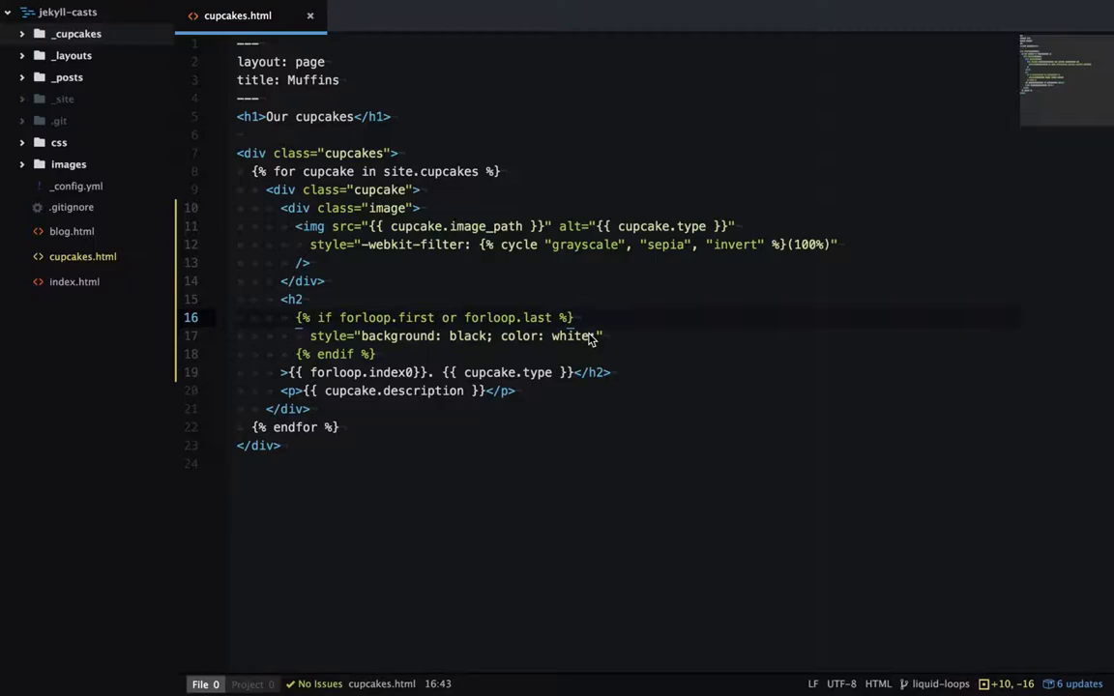
Refresh the browser to check the white-on-black first and last cupcake titles
left_click(574, 317)
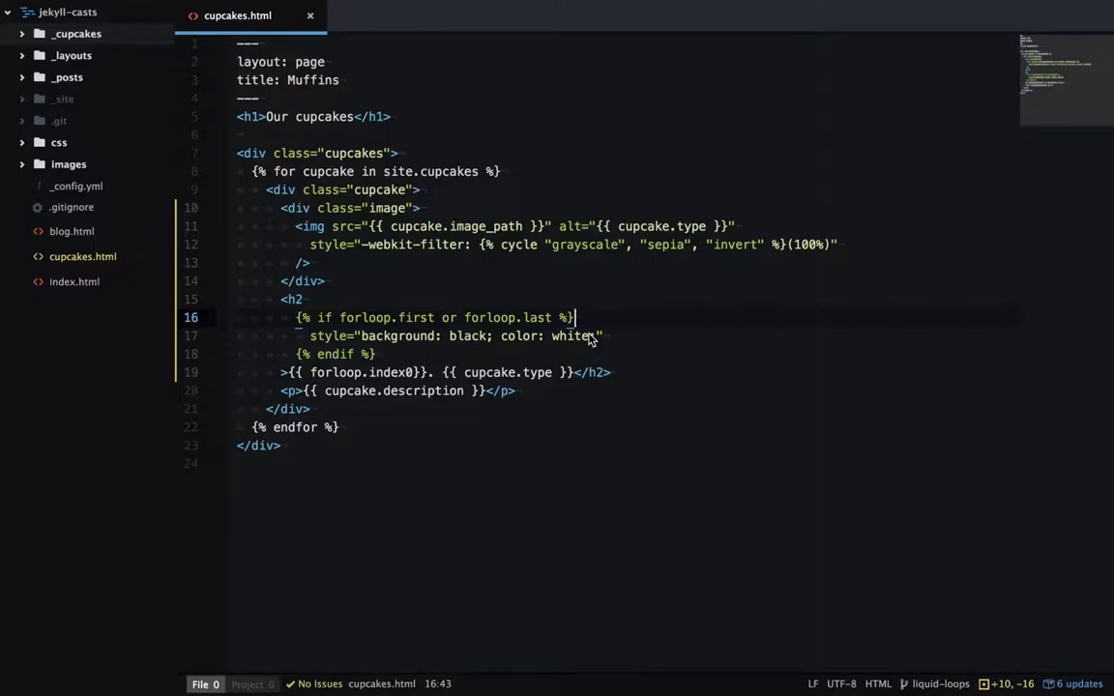
mouse_move(537, 344)
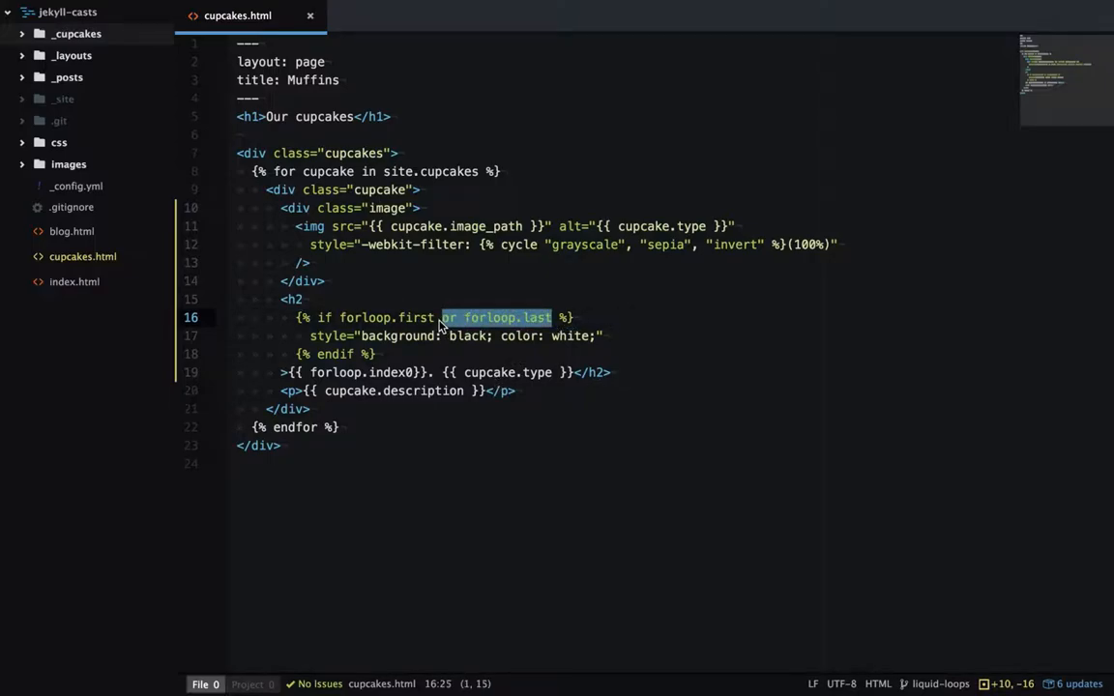
Switch the heading condition to forloop.rindex, save, and start a title=" attribute in the h2
type(".r %}")
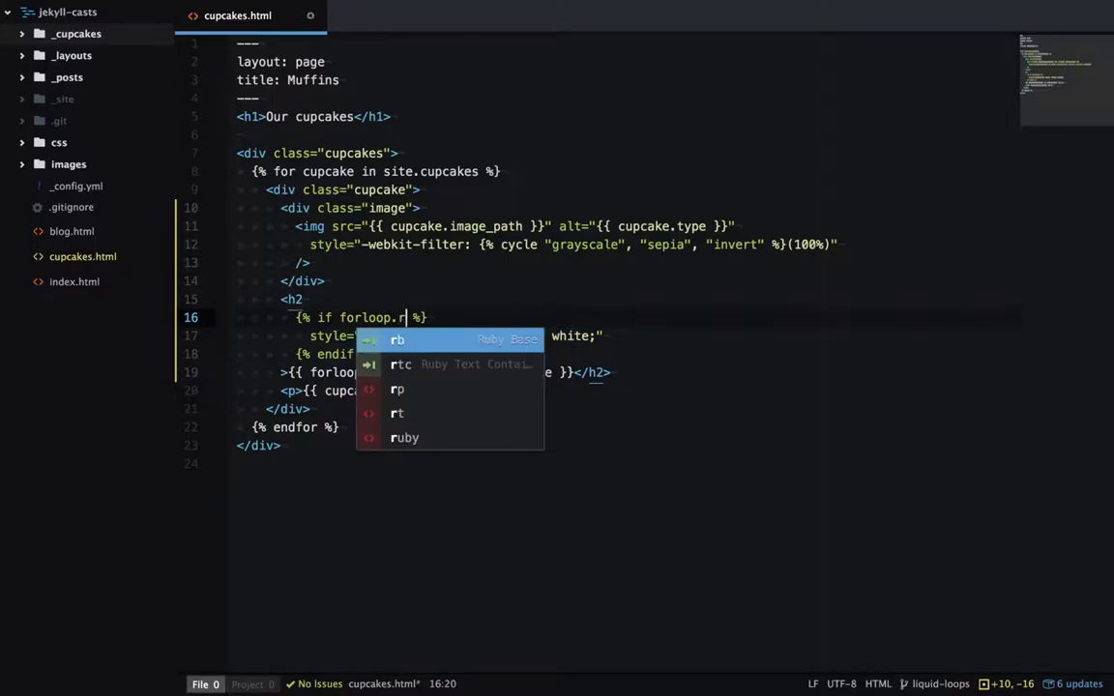
type("index")
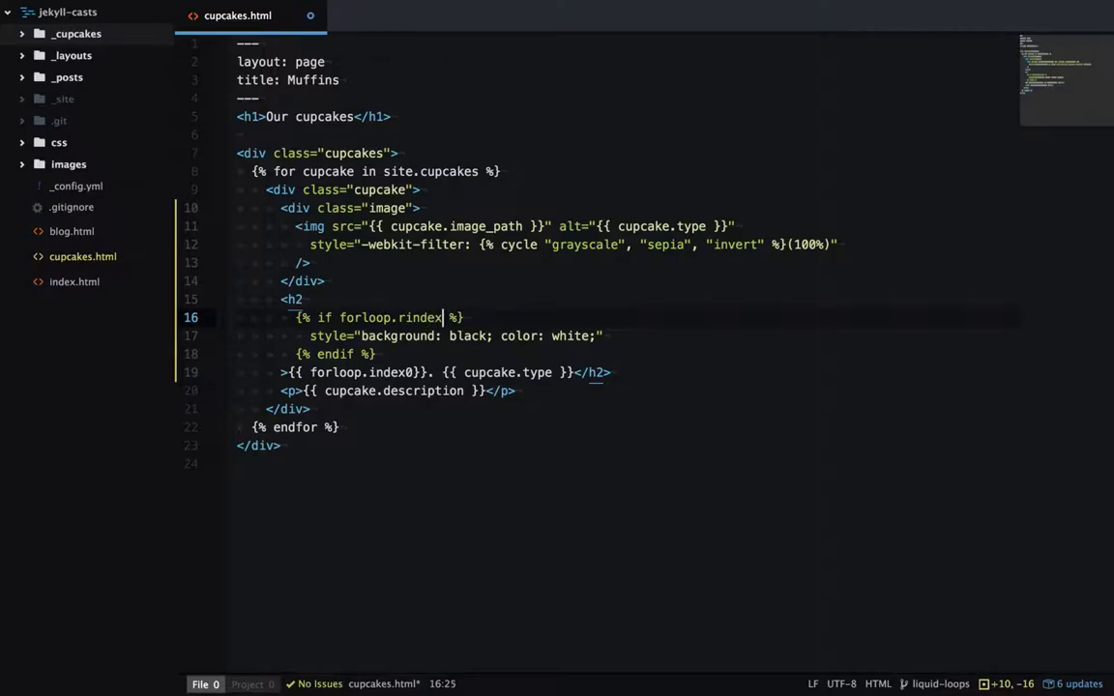
type("\" \"")
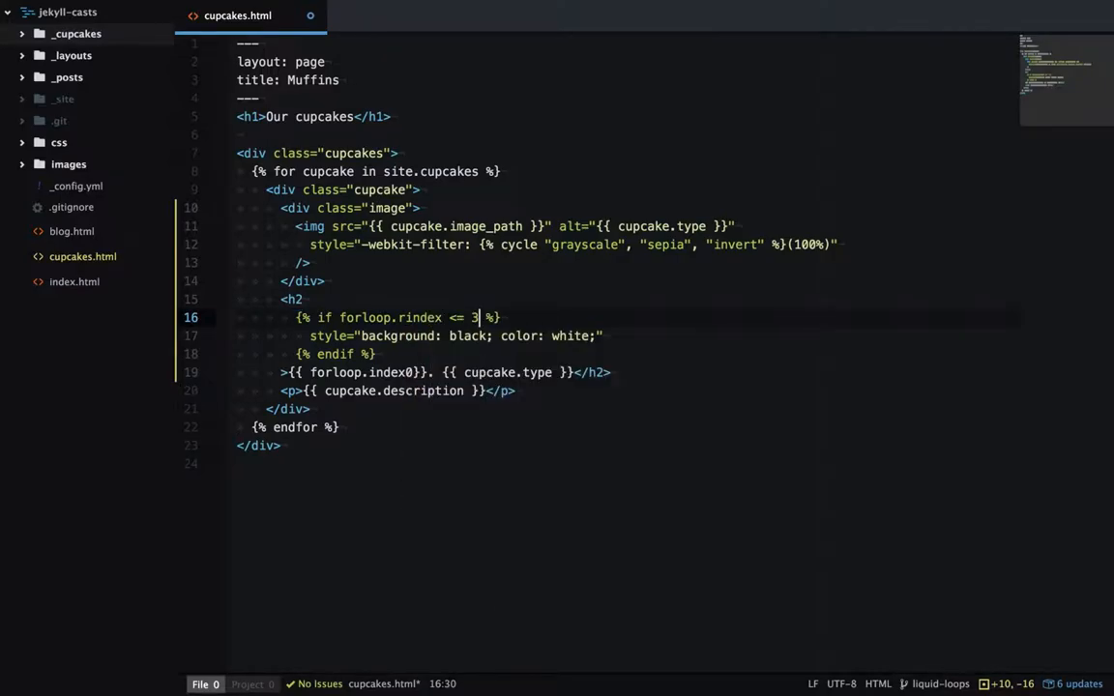
key("ctrl+s")
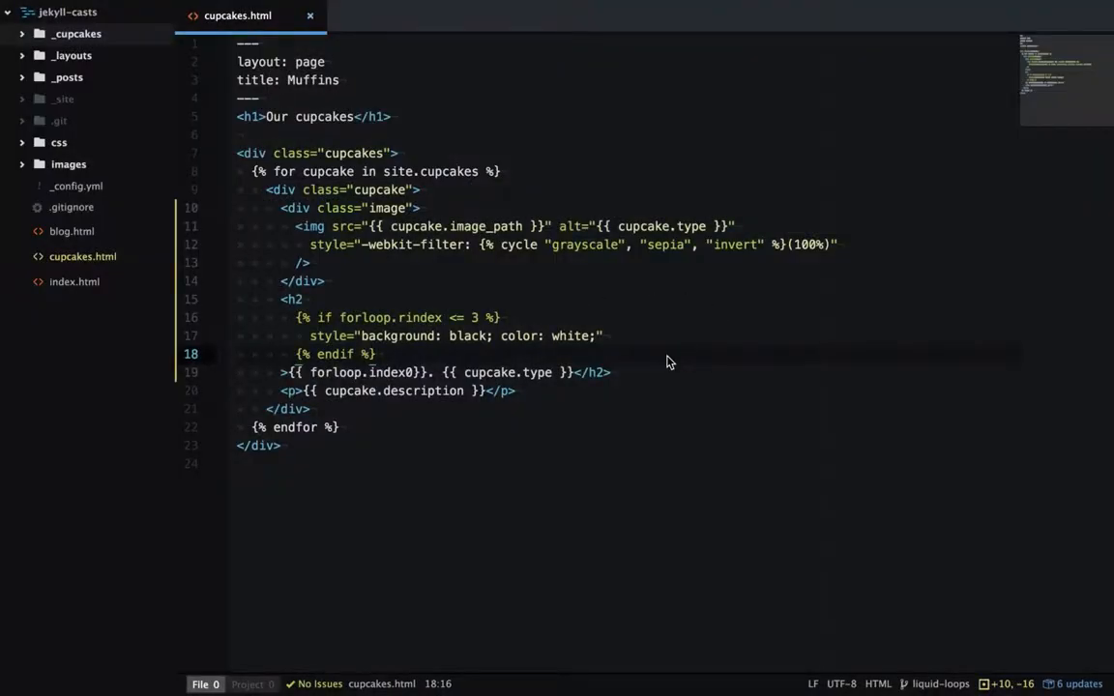
type("title=\"{{ site.cupcakes.l")
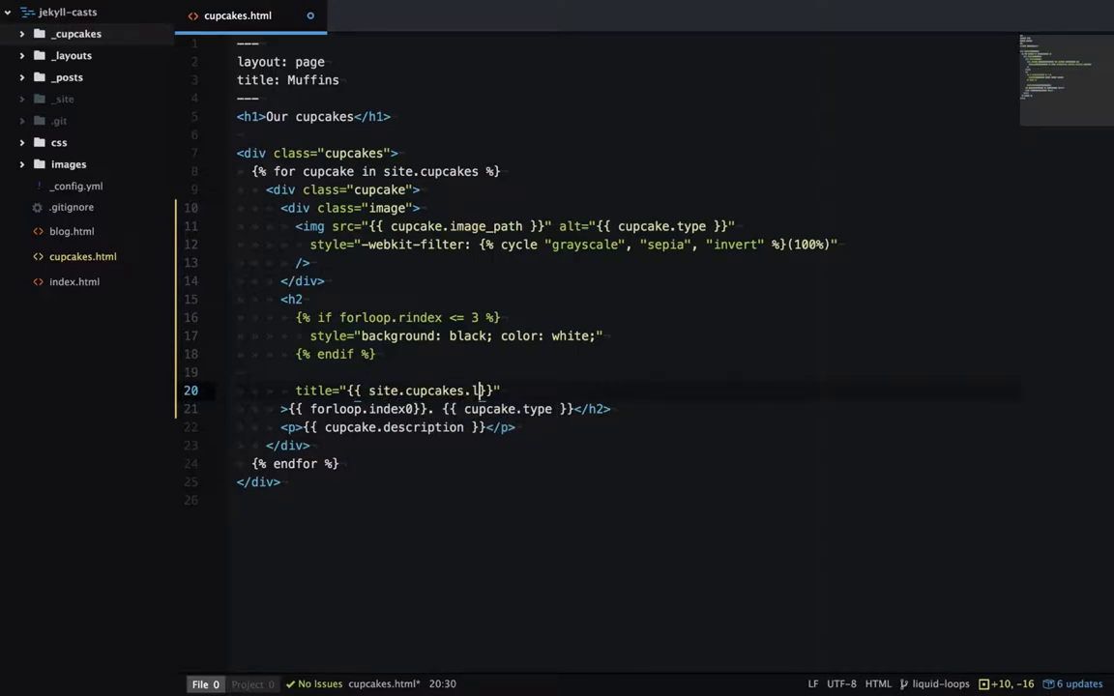
Complete the title as {{ forloop.length }} cupcakes and begin a new Liquid tag inside the for loop
type("ength")
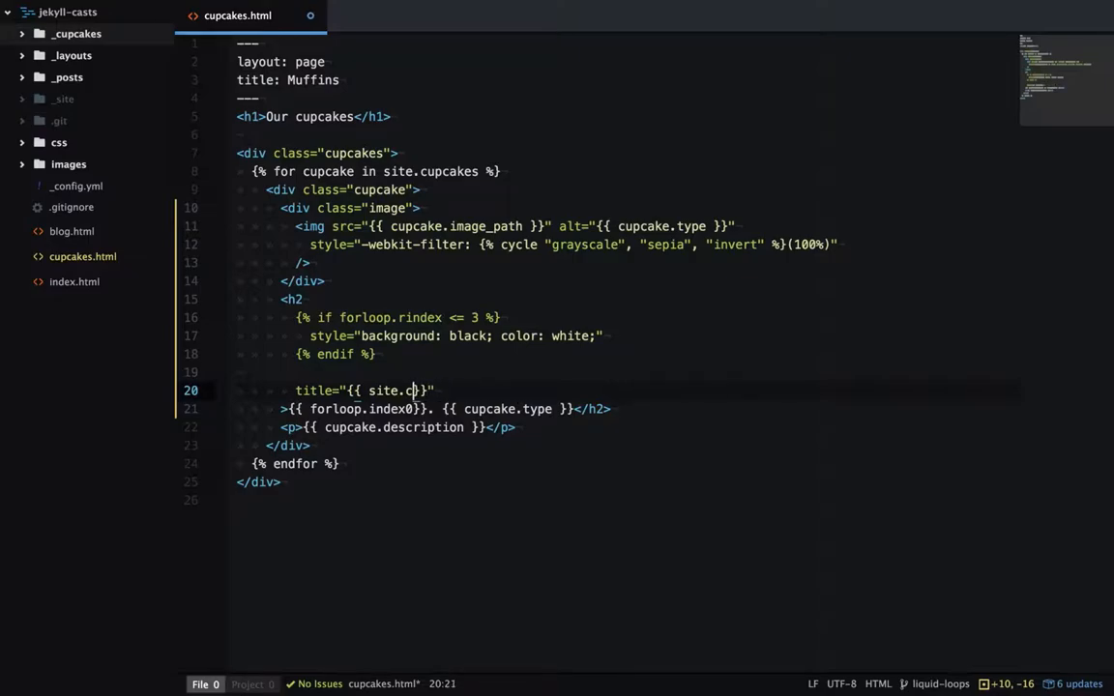
type("foor")
type("{% ")
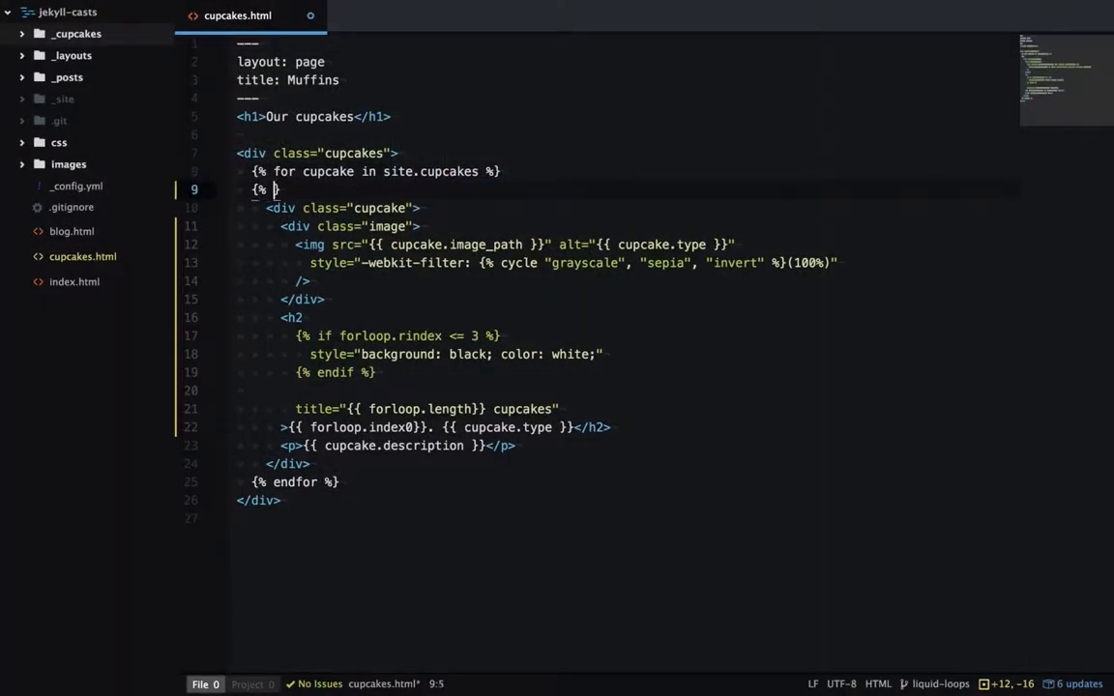
type("if")
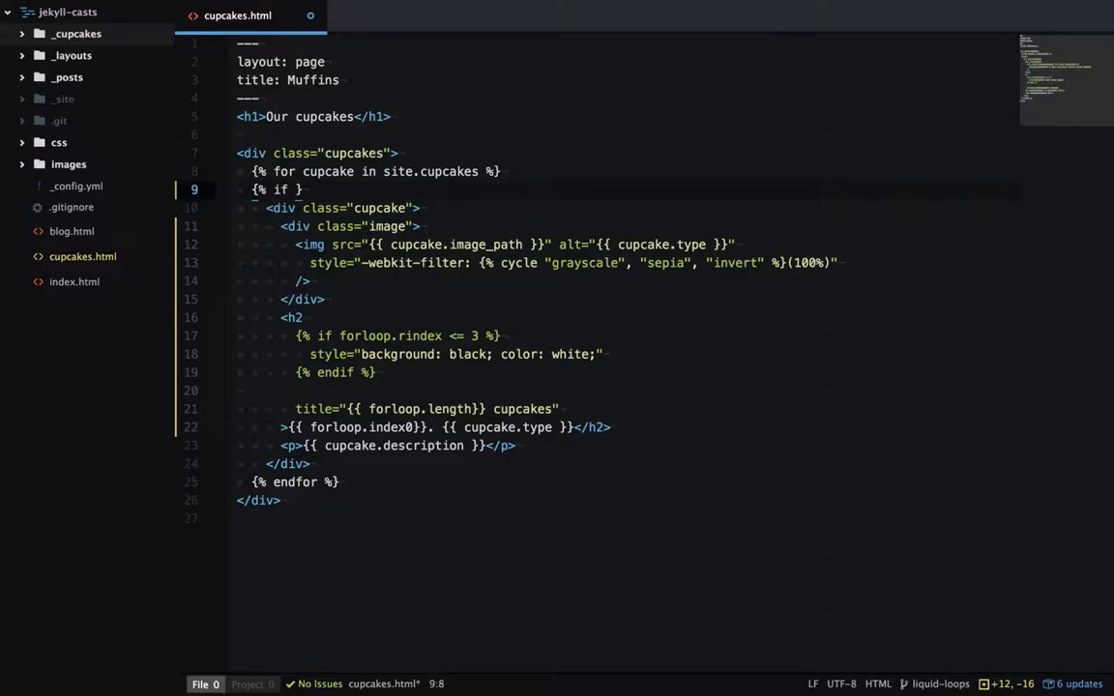
type("cupcake.type == \"Lemon\" %")
type("{% continue %}")
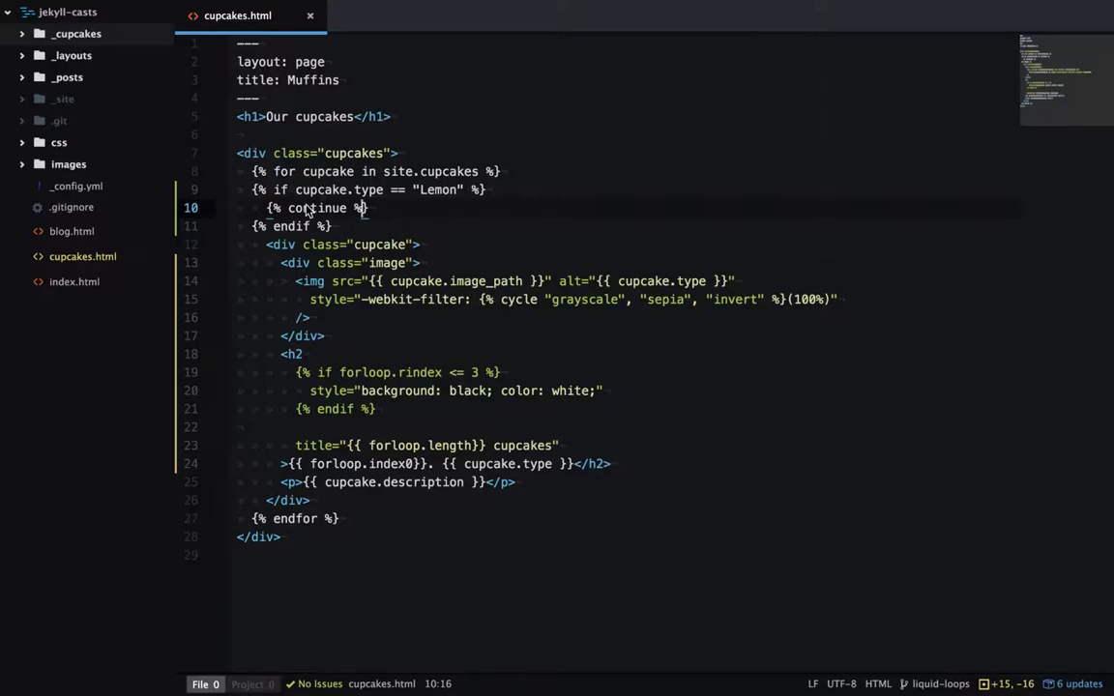
mouse_move(350, 215)
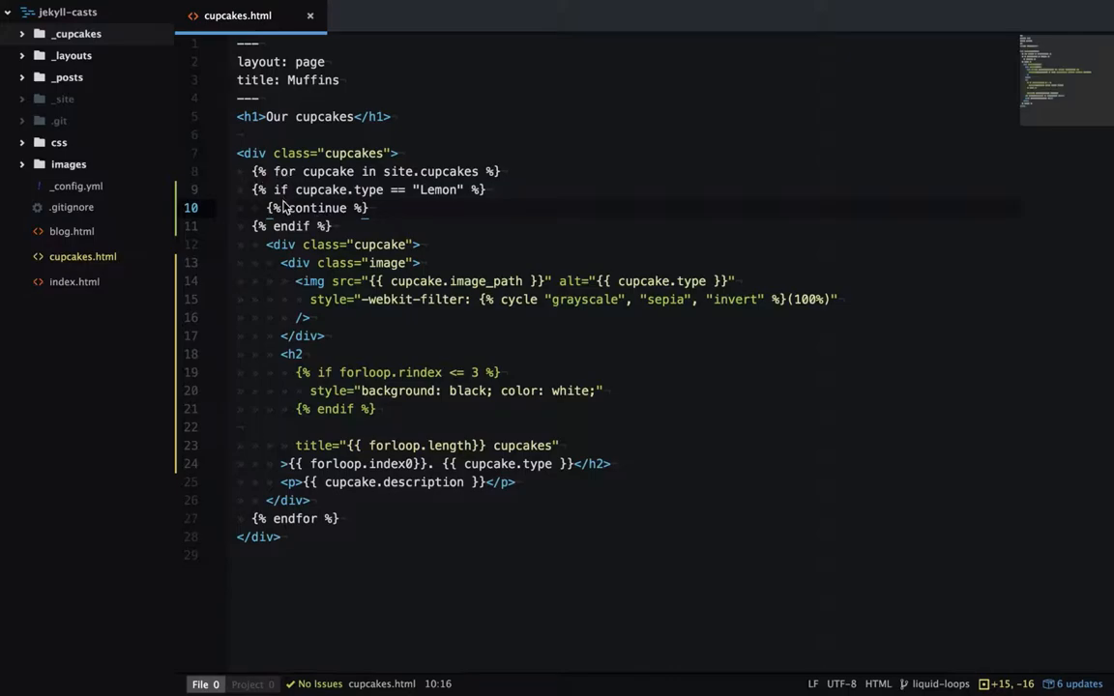
mouse_move(301, 487)
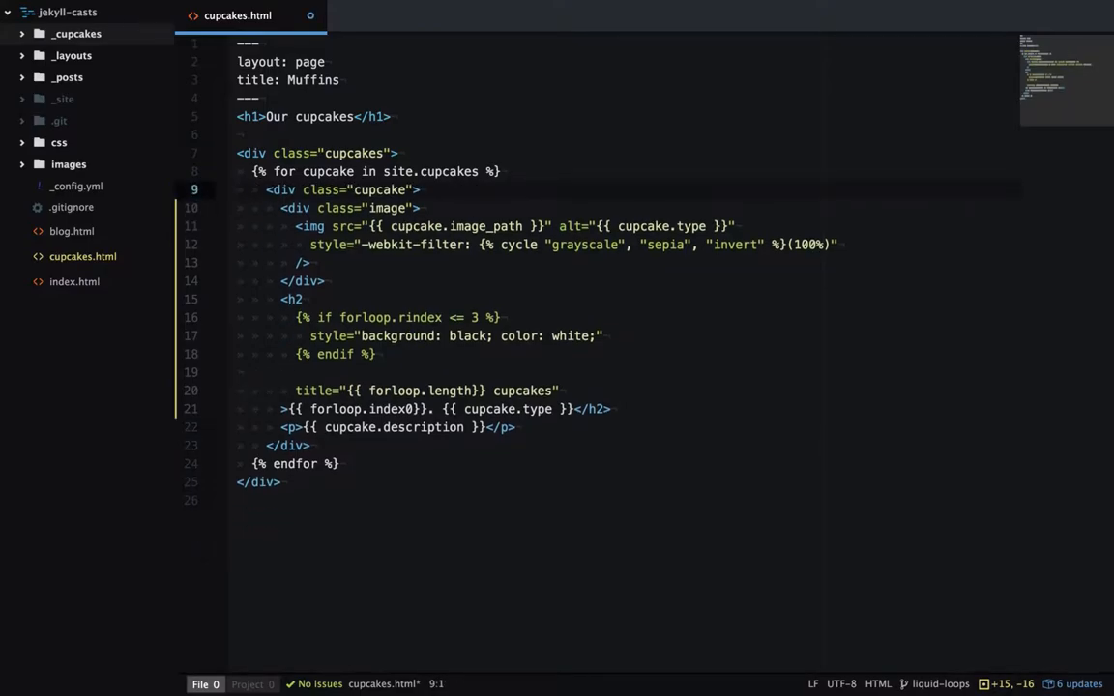
Append reversed limit: 3 offset: 3 to the for cupcake in site.cupcakes tag
type("rev")
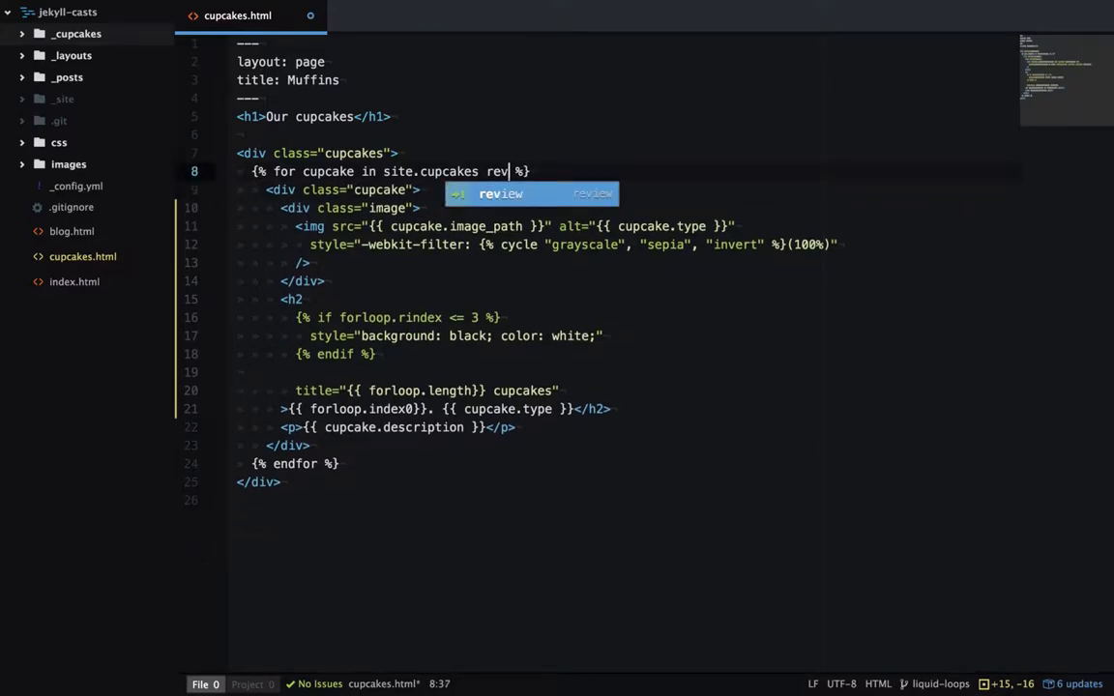
type("ersed")
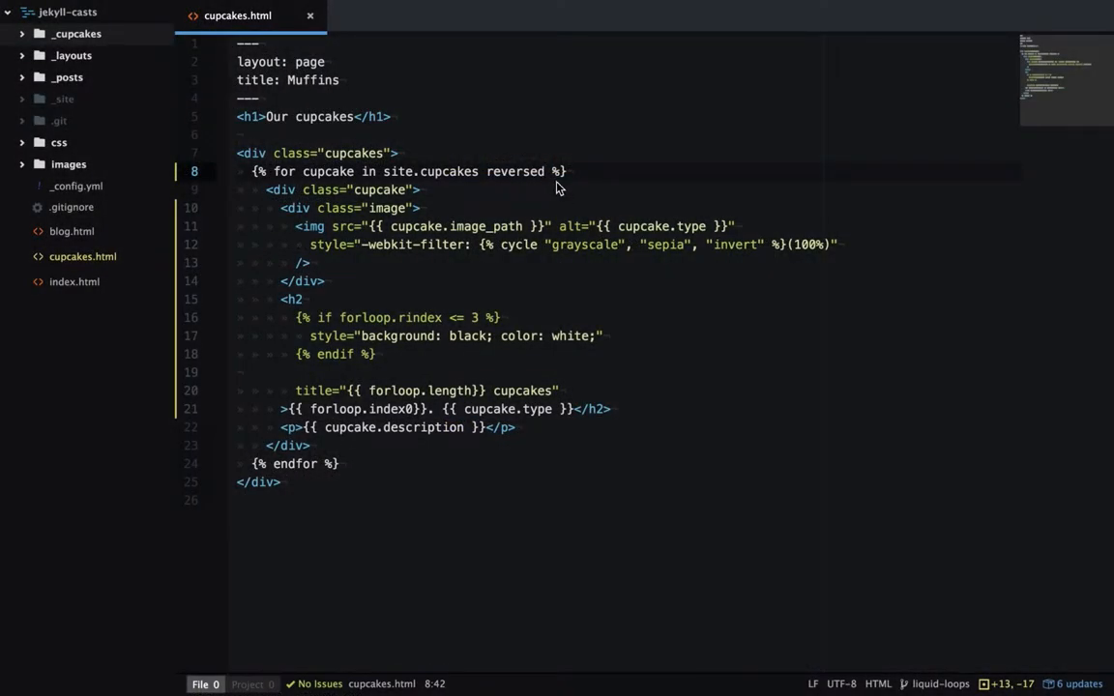
type("limit: 3")
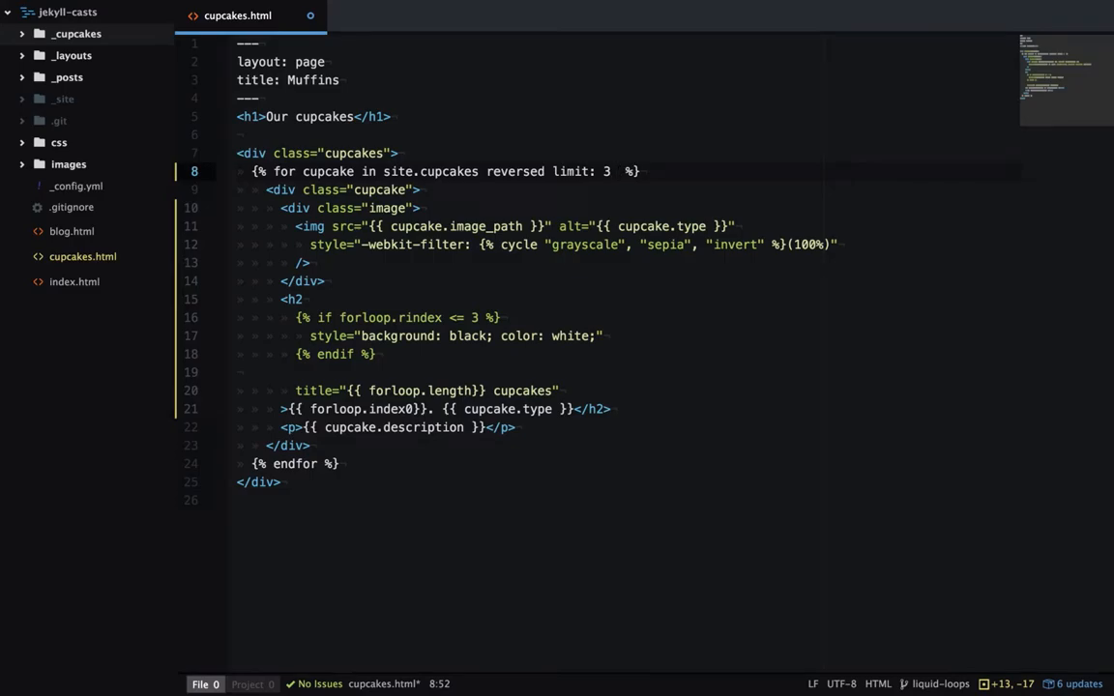
type("offset: 3")
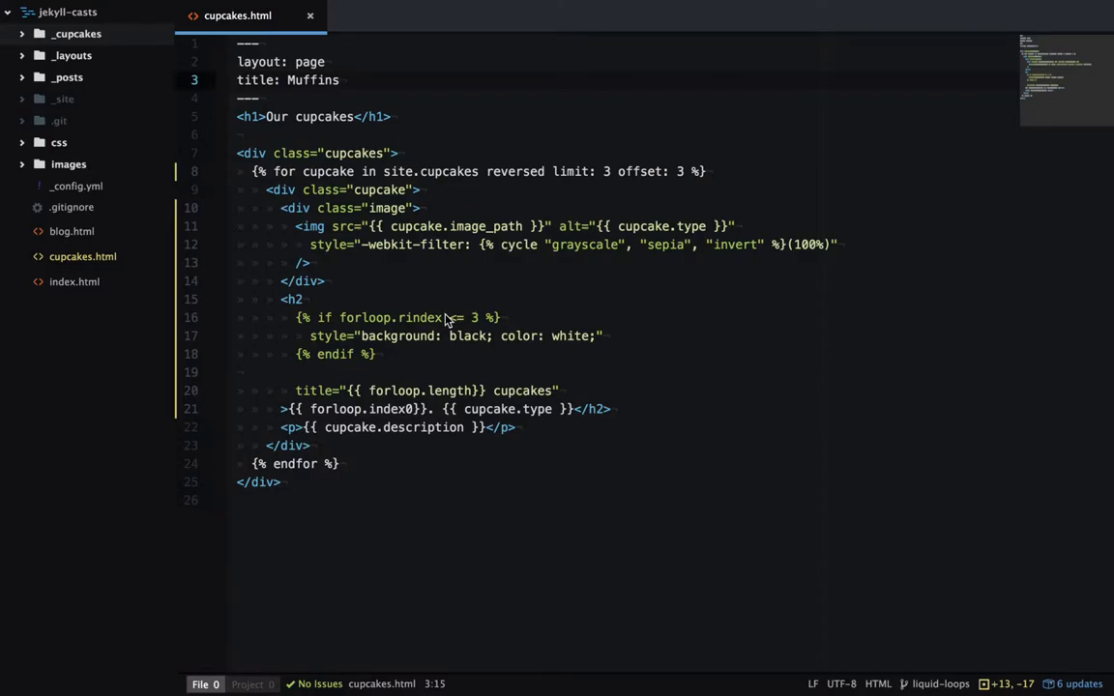
Add flavours: [] to the front matter and open a for flavour in page.flavours loop
key("enter")
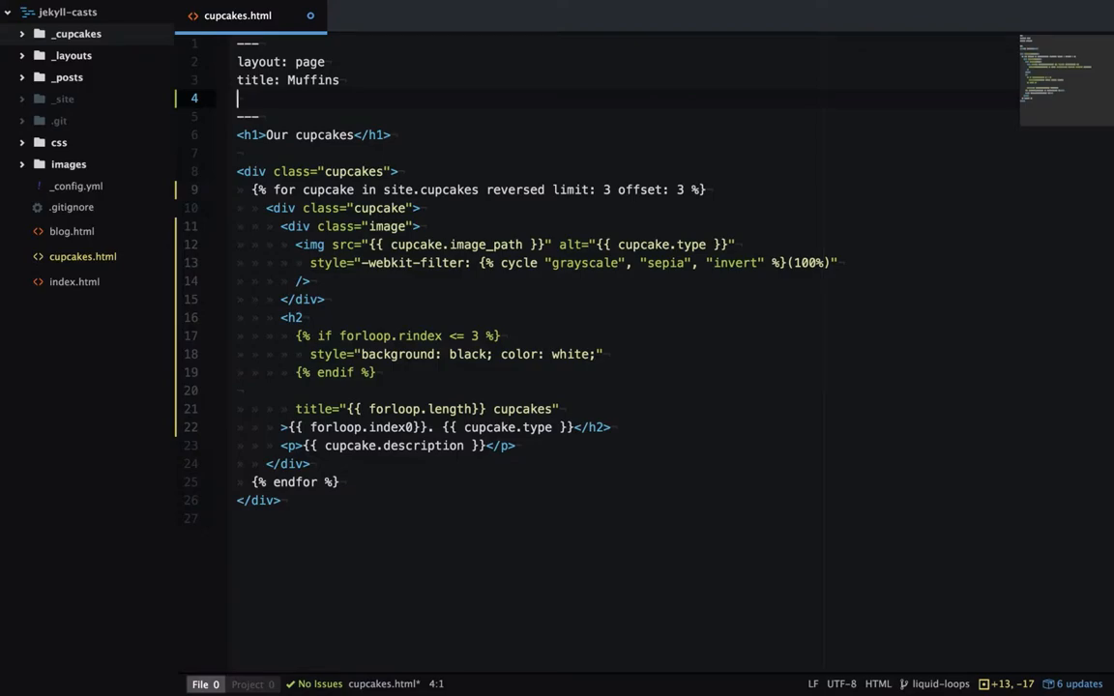
type("flavours:")
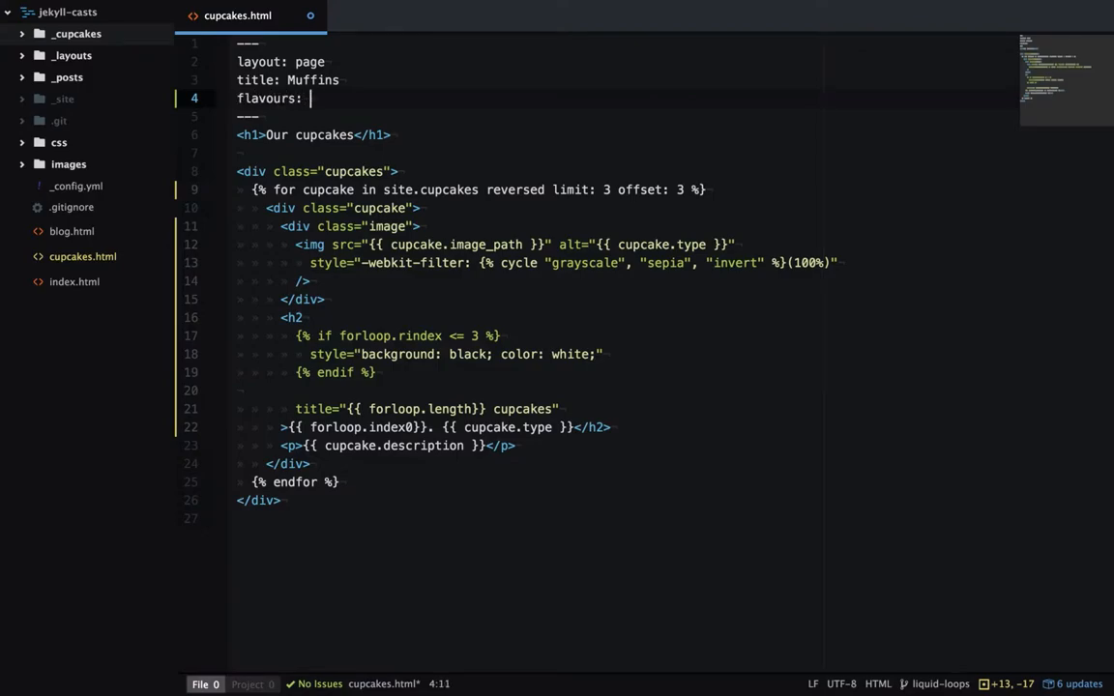
type("[]")
type("{% for ")
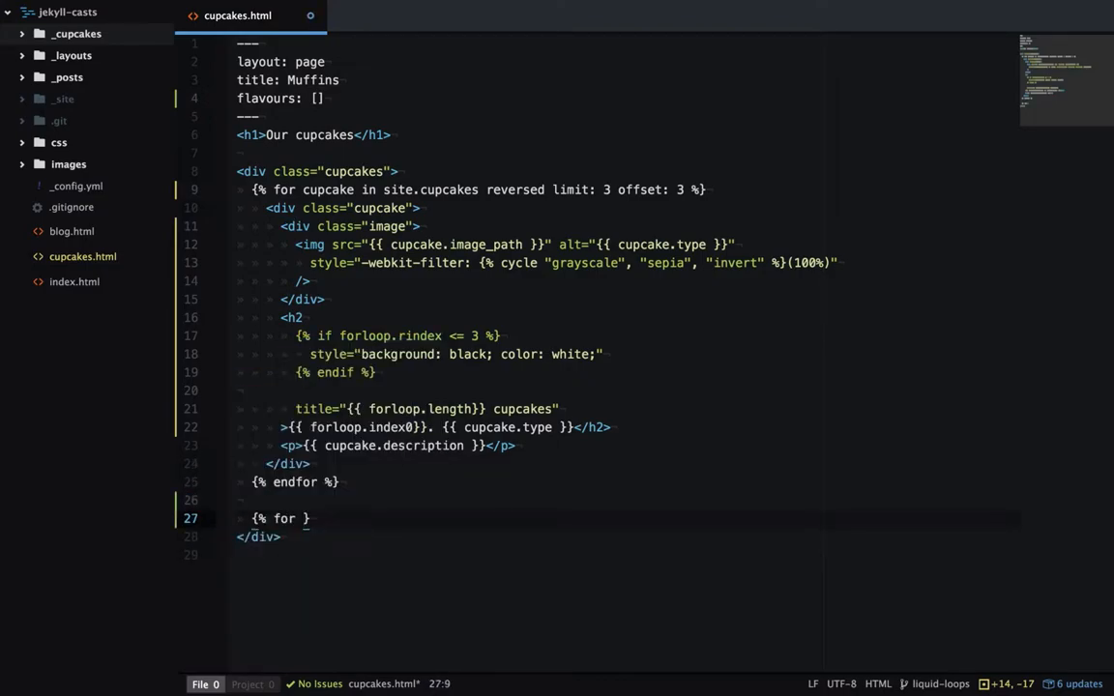
type("flavour")
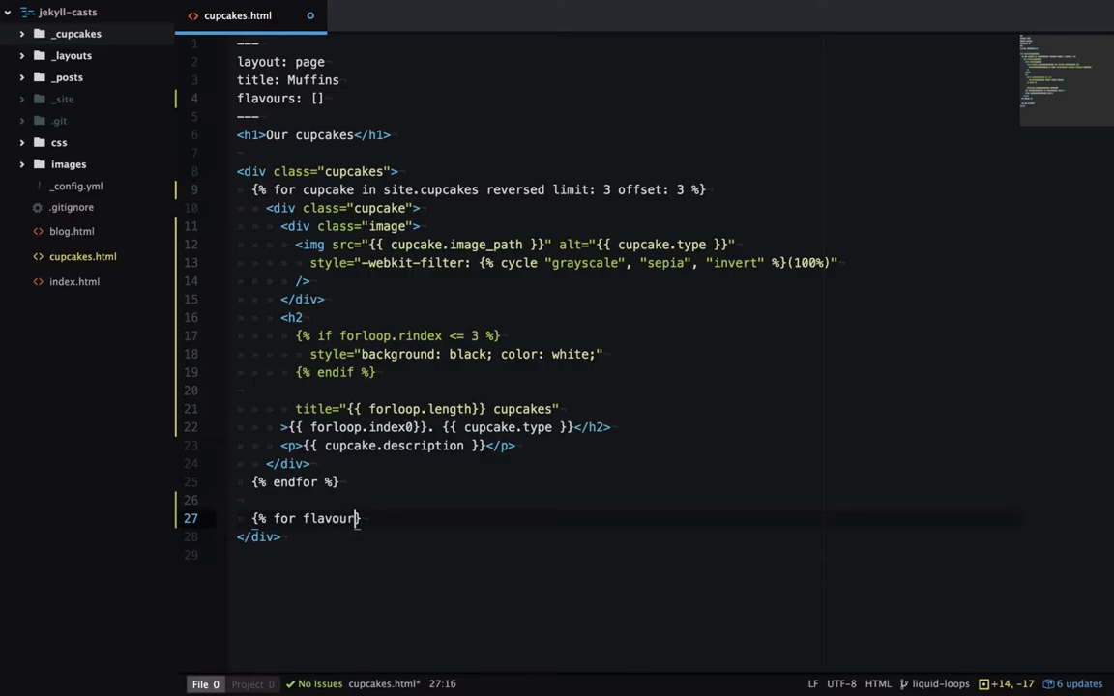
type("in page.")
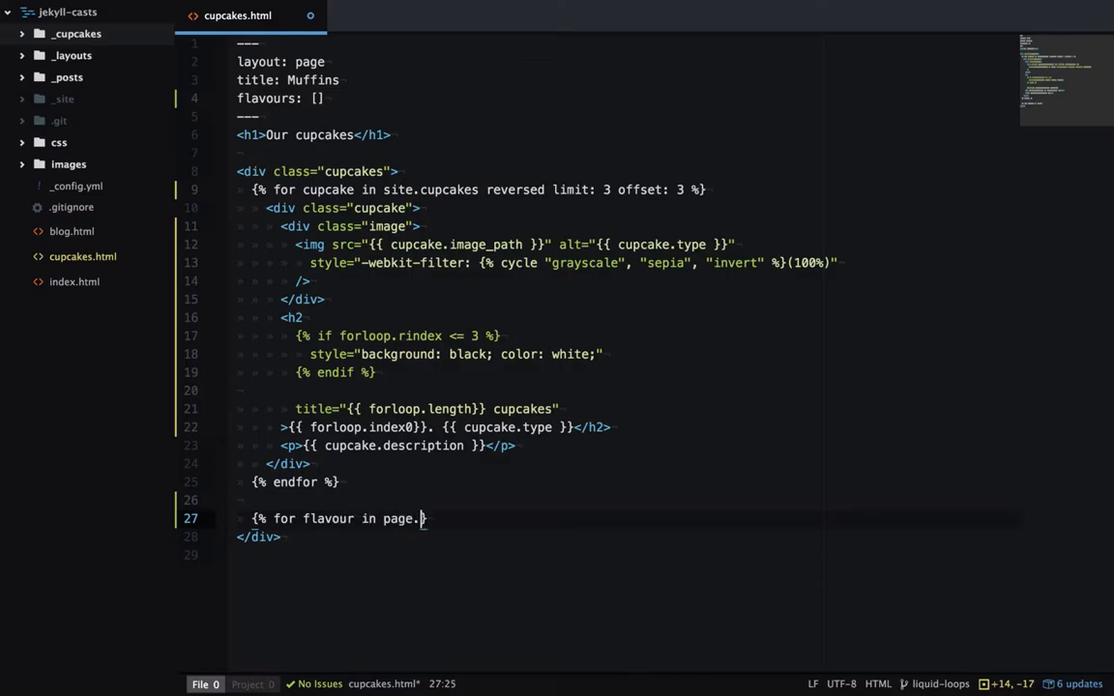
type("flavours %}")
type("{{ flavour }}")
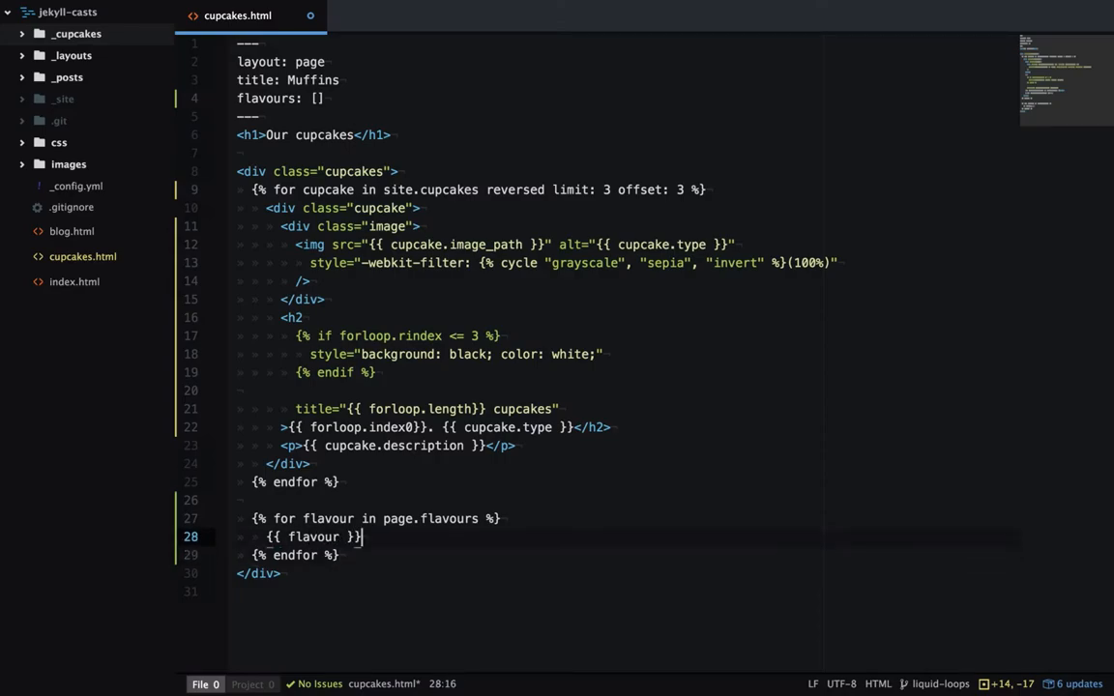
Write the loop's else branch paragraph reading 'There are no flavours'
key("enter")
type("{% else %")
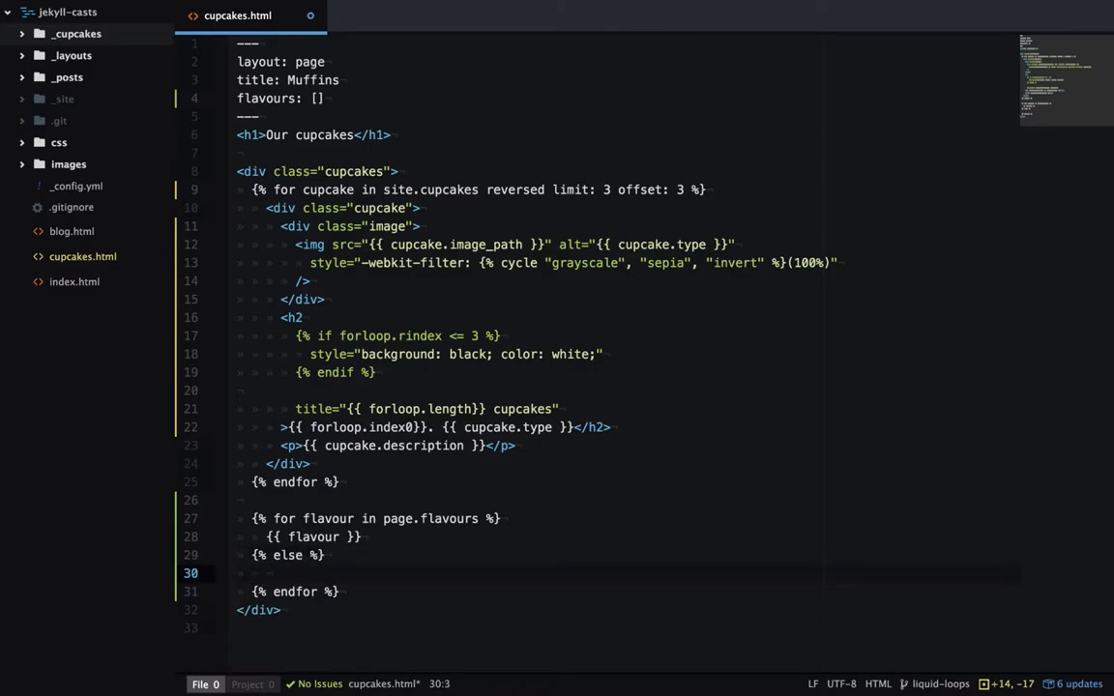
type("<p>")
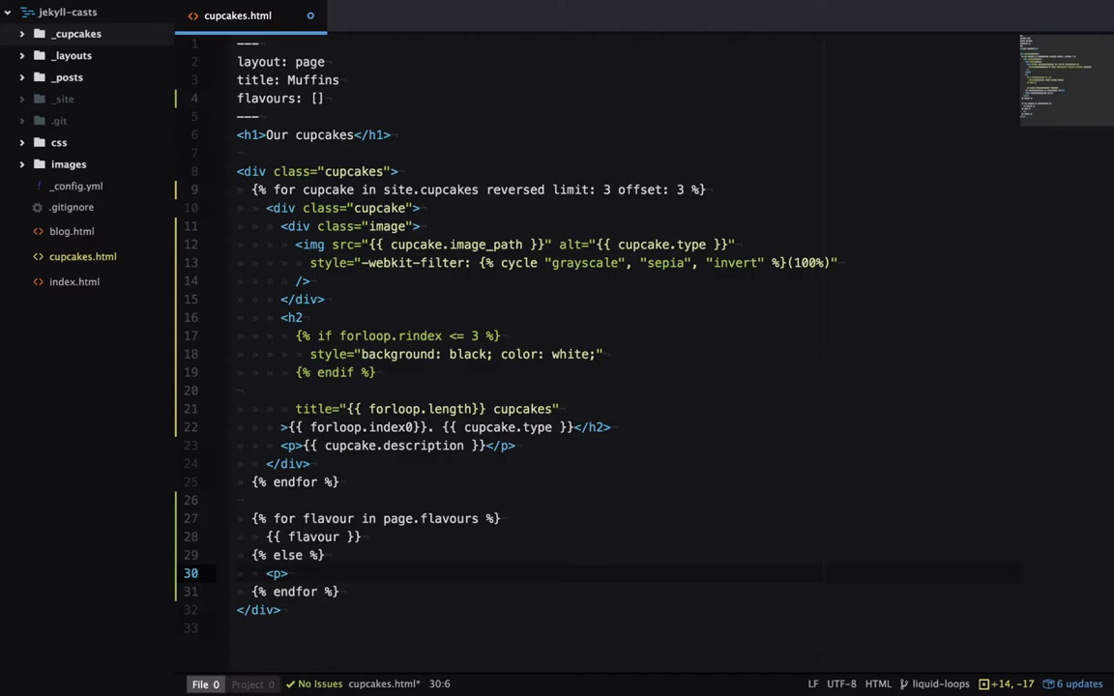
type("There are")
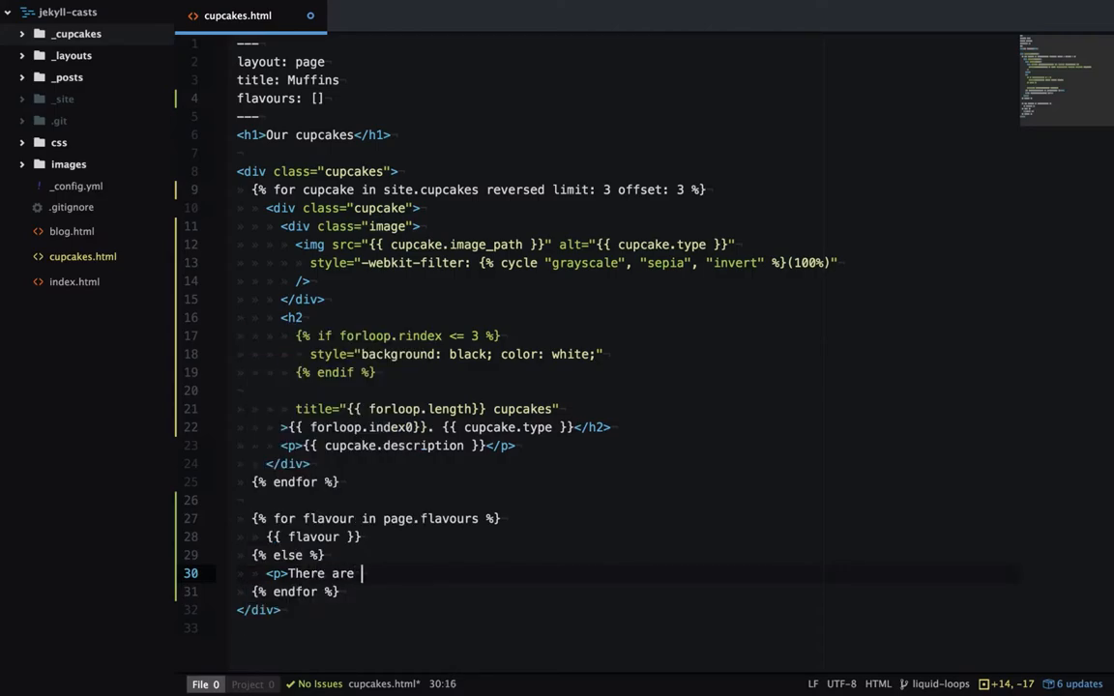
type("no flavours")
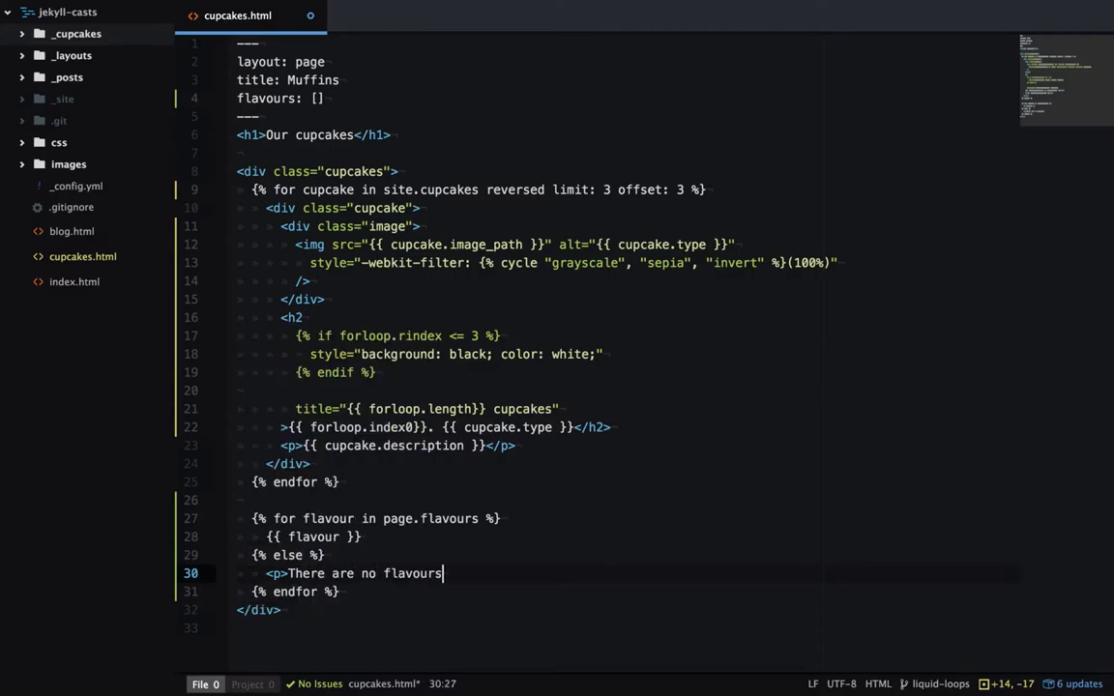
type("</")
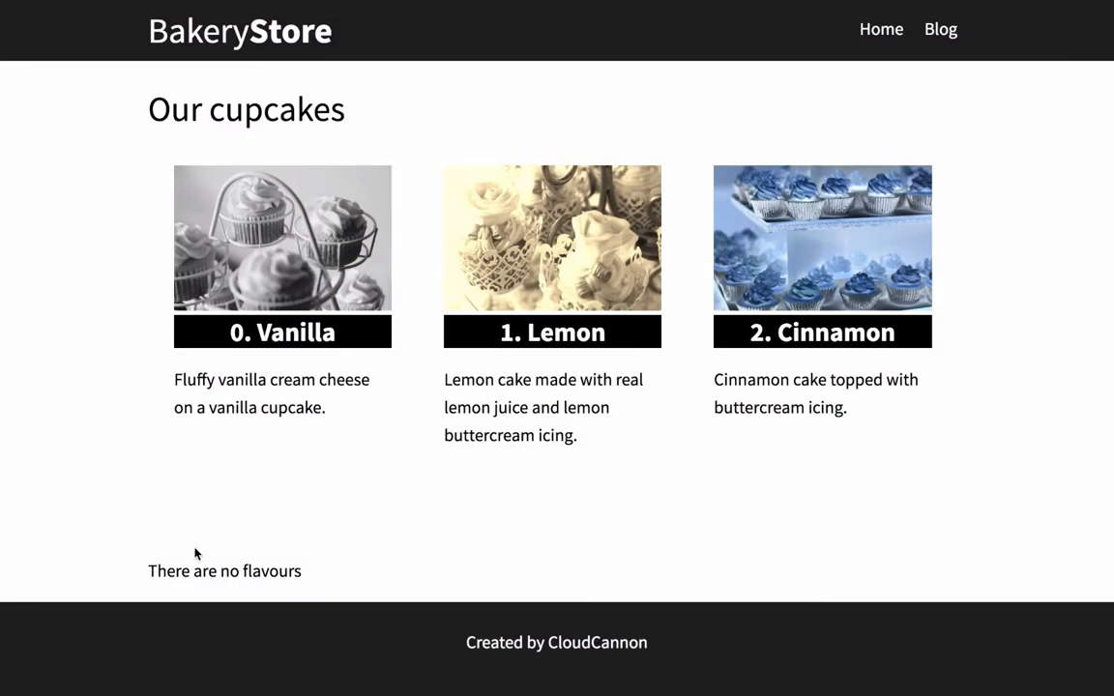
mouse_move(143, 572)
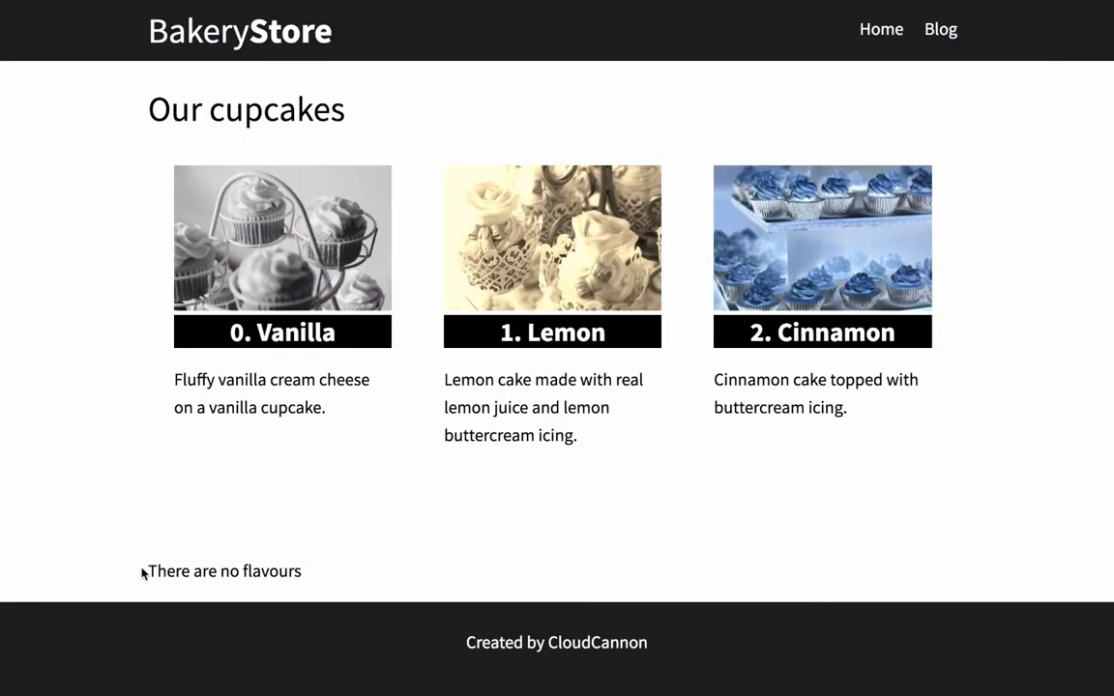